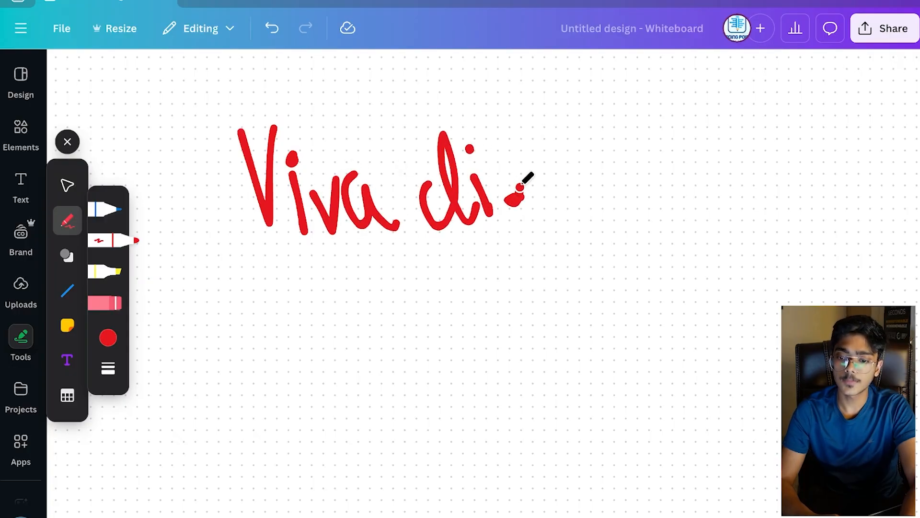
Handwrite 'digitally' after Viva, 'GST' after the arrow, and 'Per No / per' after ₹1000 in red marker.
drag(519, 193, 531, 146)
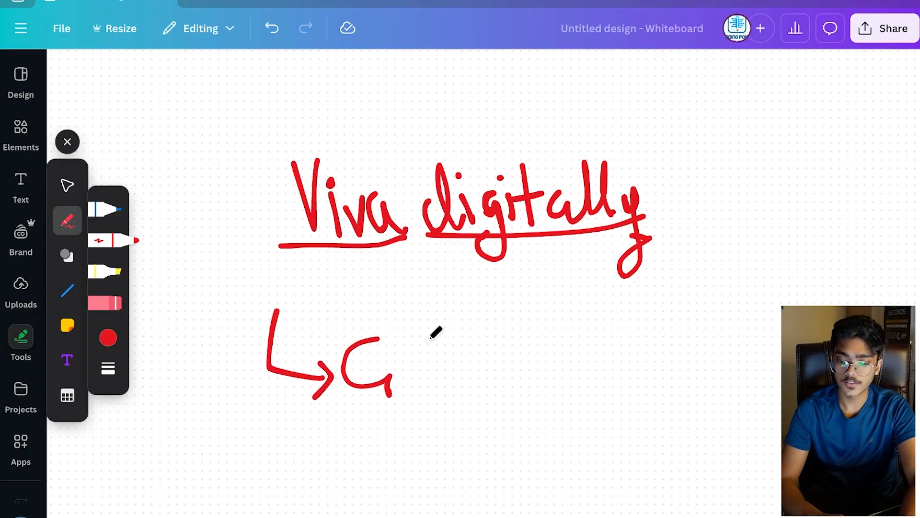
drag(422, 335, 470, 381)
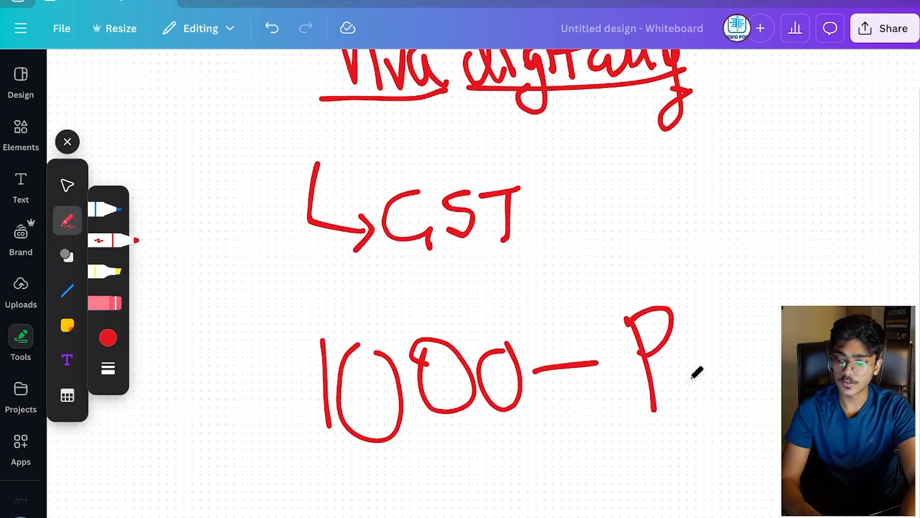
drag(681, 364, 775, 388)
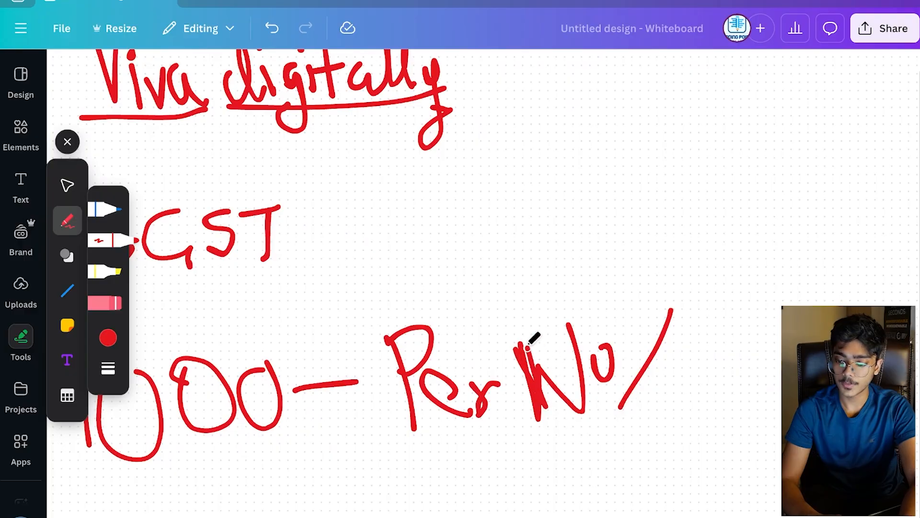
drag(528, 352, 710, 352)
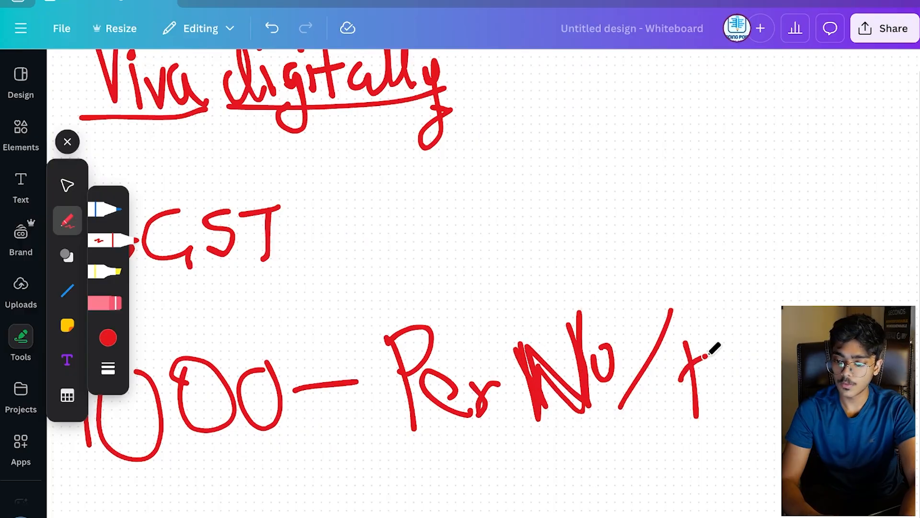
drag(691, 351, 757, 398)
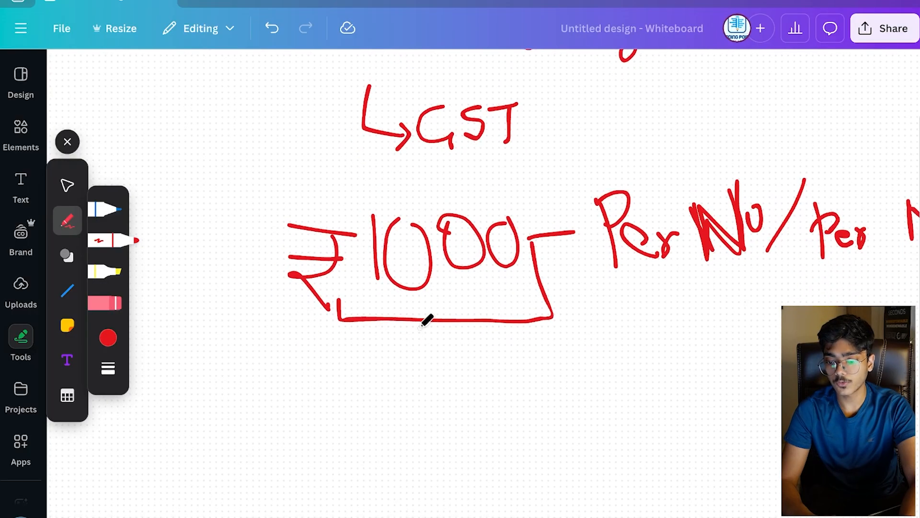
Draw the '3000₹ → 1' branch from the bracket, redrawing the rupee sign once after undoing it.
drag(423, 334, 498, 412)
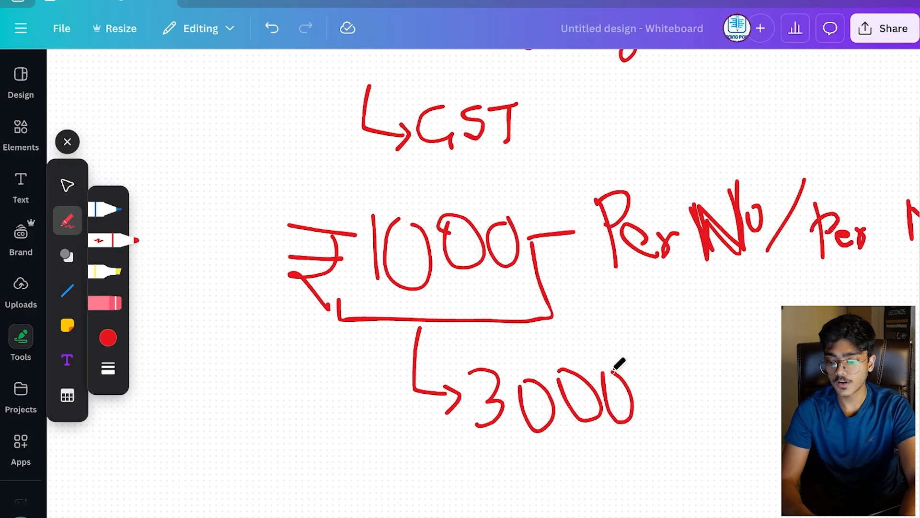
drag(617, 364, 645, 411)
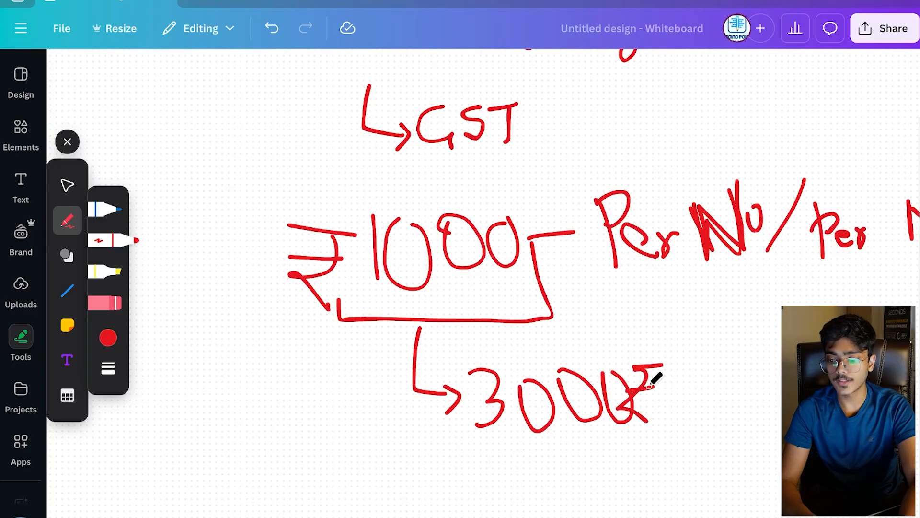
click(305, 28)
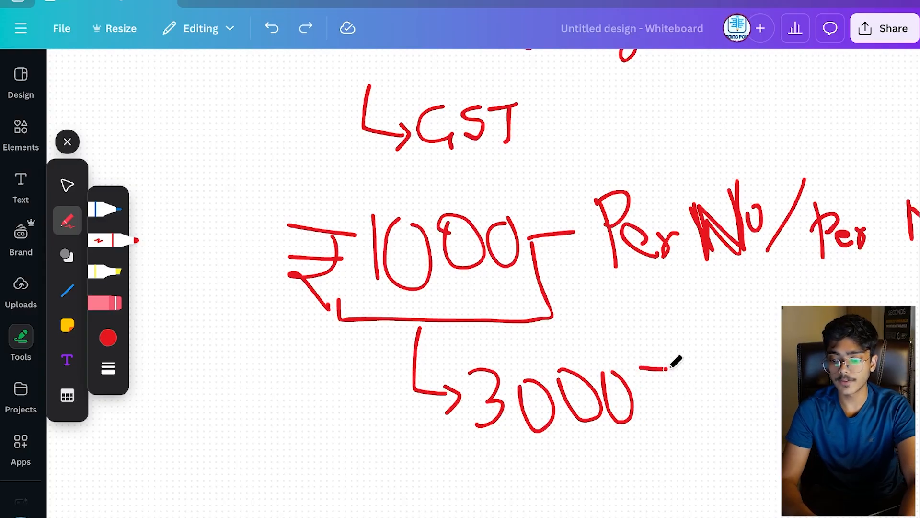
drag(675, 357, 663, 404)
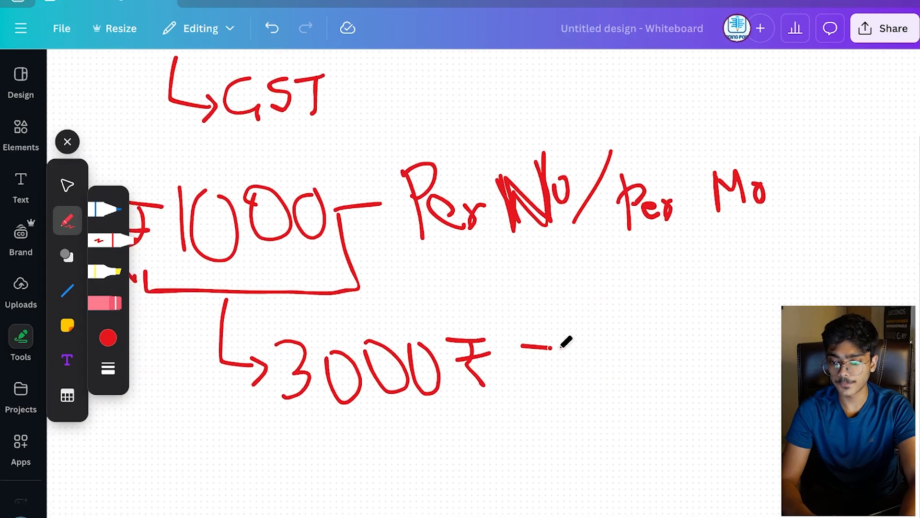
drag(529, 349, 610, 375)
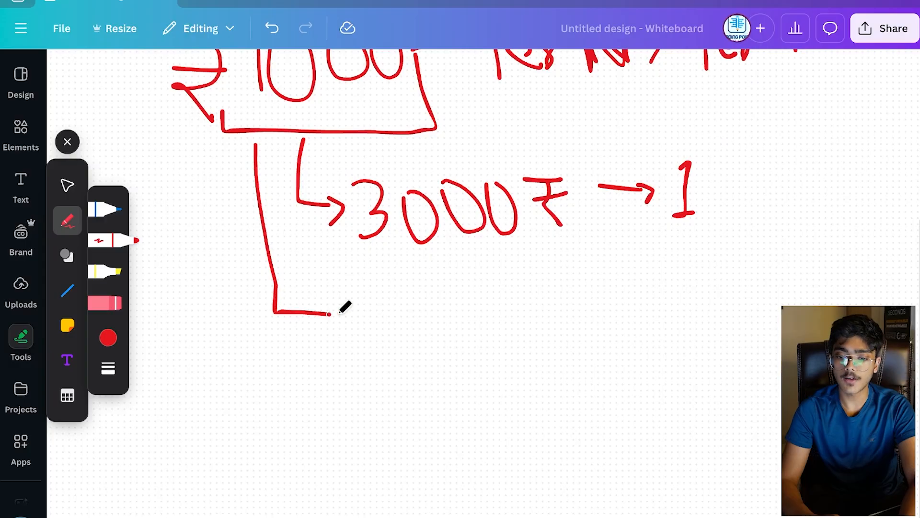
Add a second branch below the bracket ending in '10,000 –'.
drag(328, 314, 379, 311)
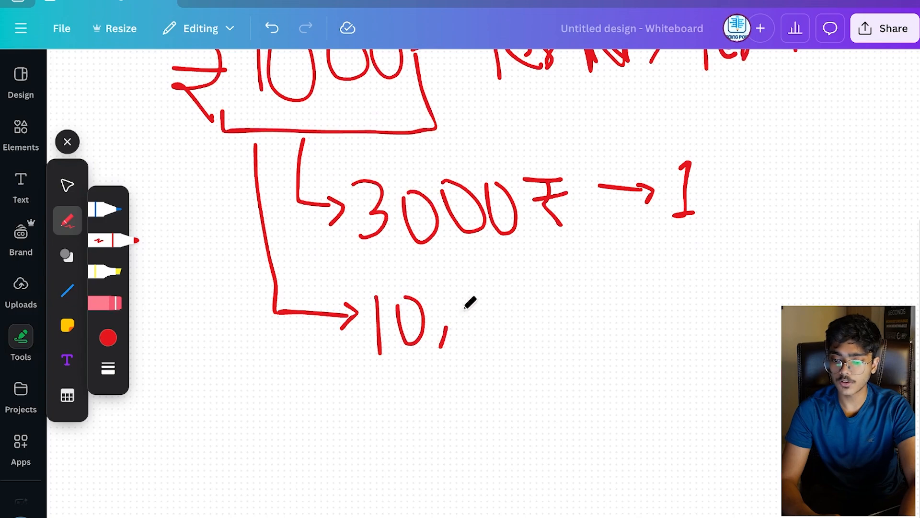
drag(464, 317, 611, 274)
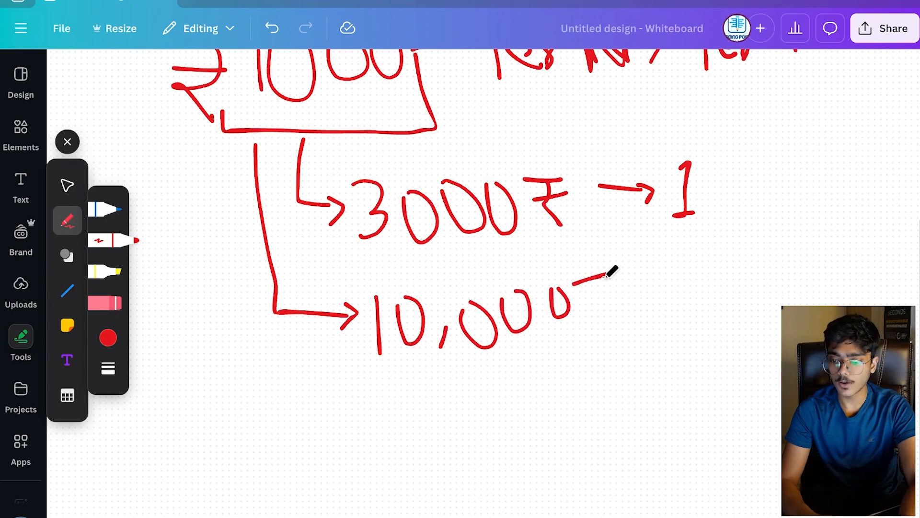
drag(611, 270, 692, 287)
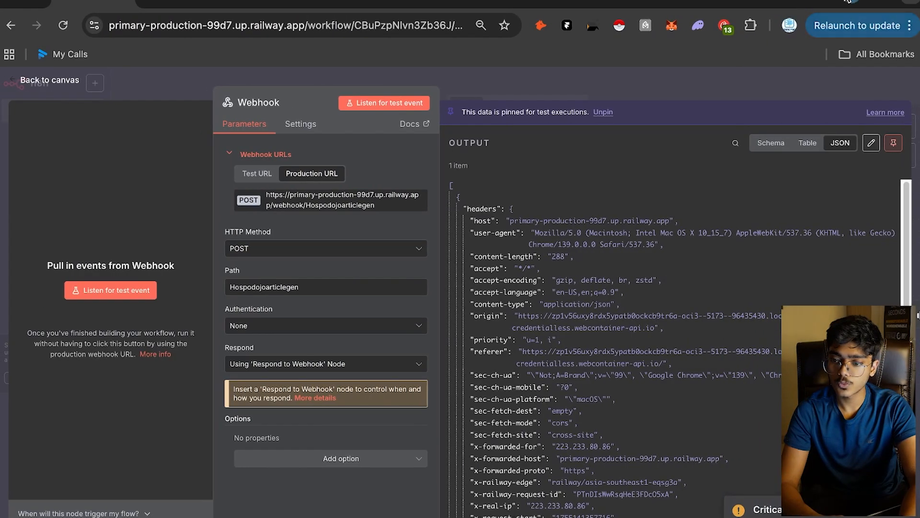
Navigate via 'mail' in the address bar and switch over to the vivadigitally.com website.
text(mail.hostinger.com/?_task=mail&_mbox=INBOX.Sent)
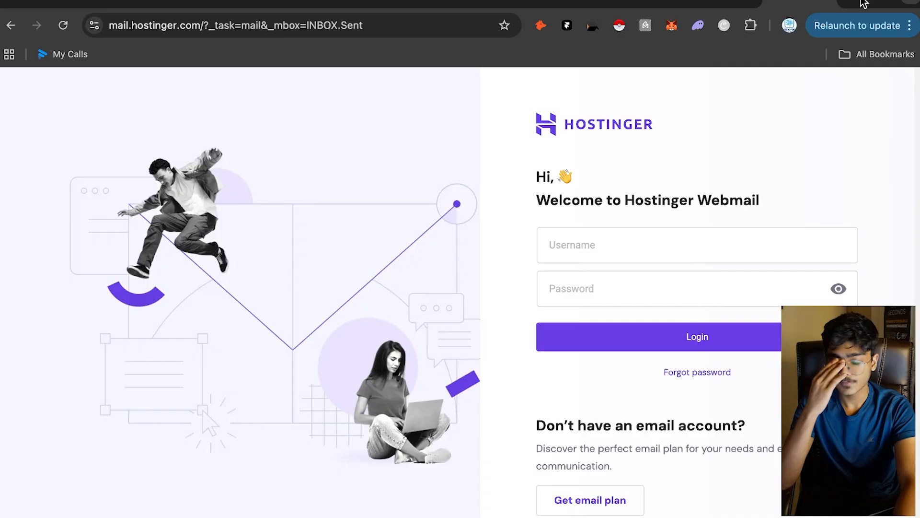
click(697, 244)
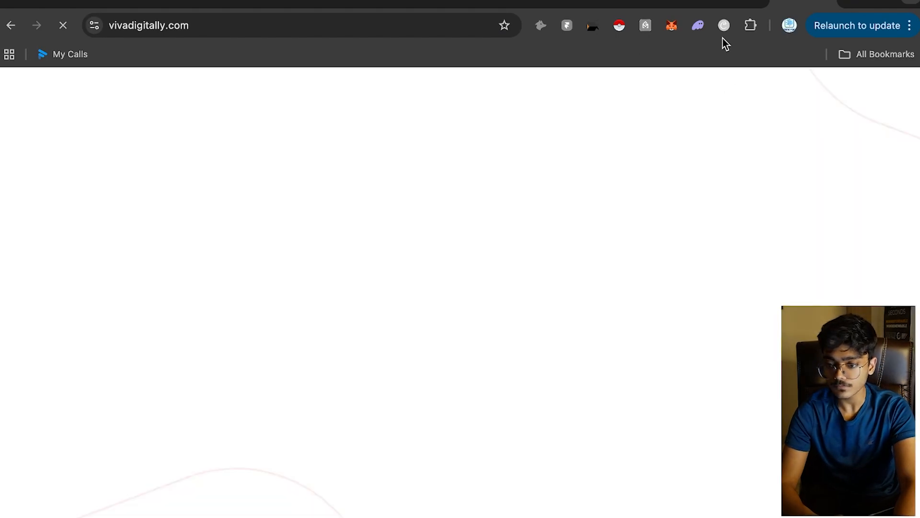
mouse_move(524, 170)
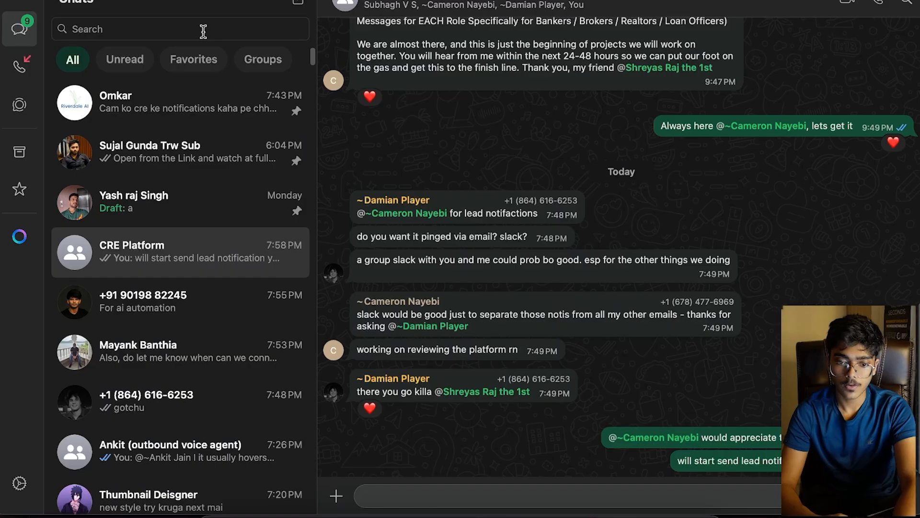
Search the WhatsApp chats for 'Viva', correcting the 'Vivsa' typo.
click(176, 29)
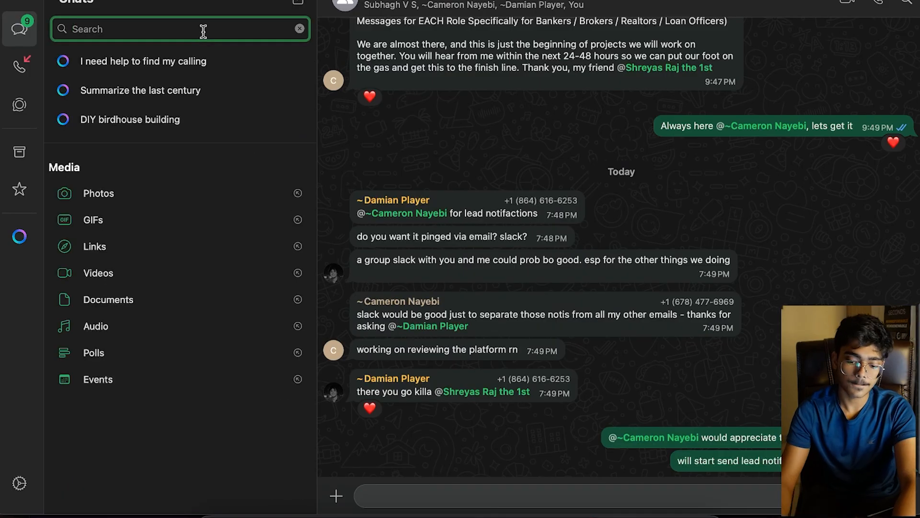
text(Vivsa)
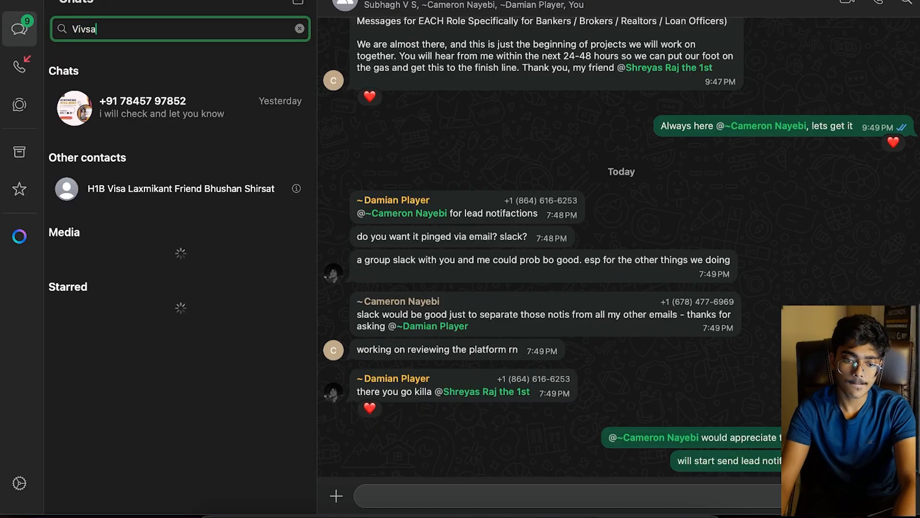
key(Backspace)
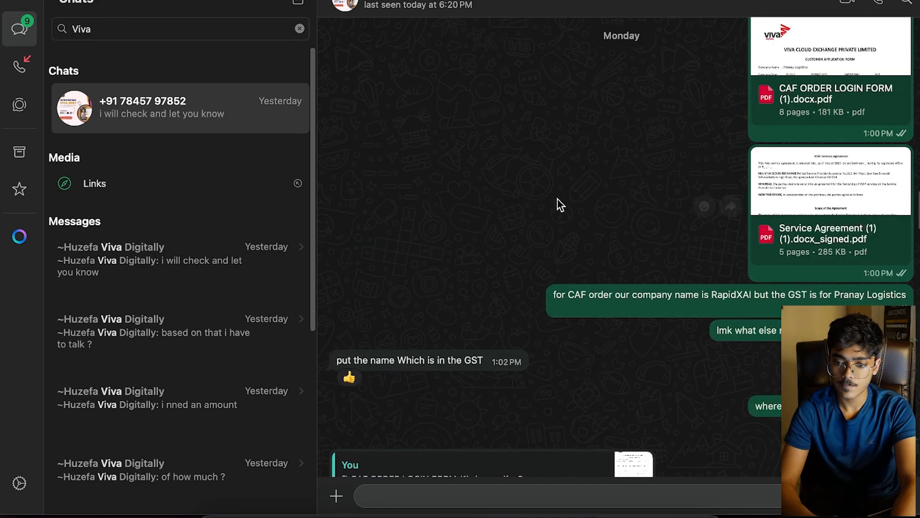
Scroll through the Viva Digitally chat history to the signed CAF and service agreement PDFs.
scroll(down, 3)
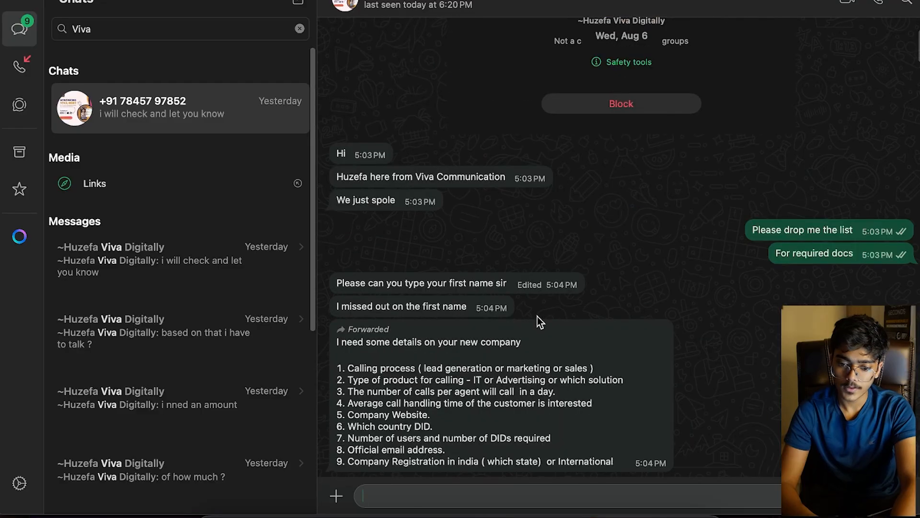
scroll(down, 3)
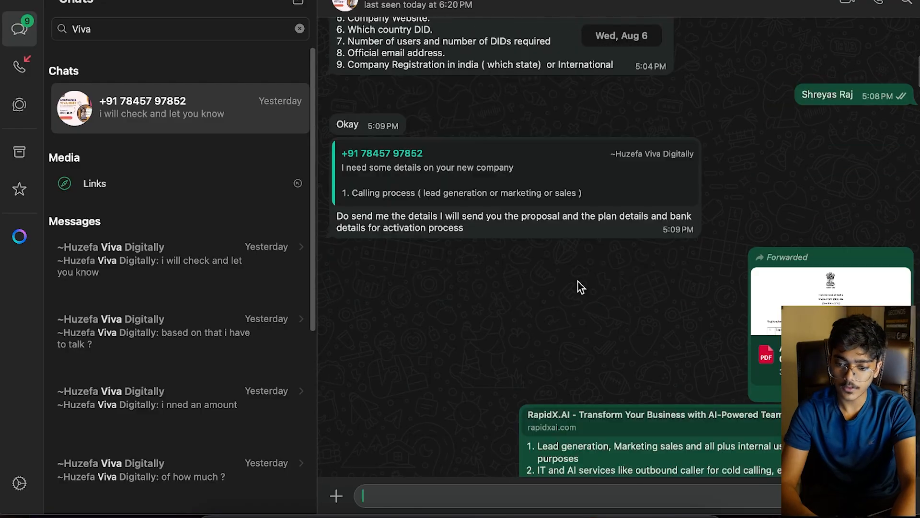
scroll(down, 3)
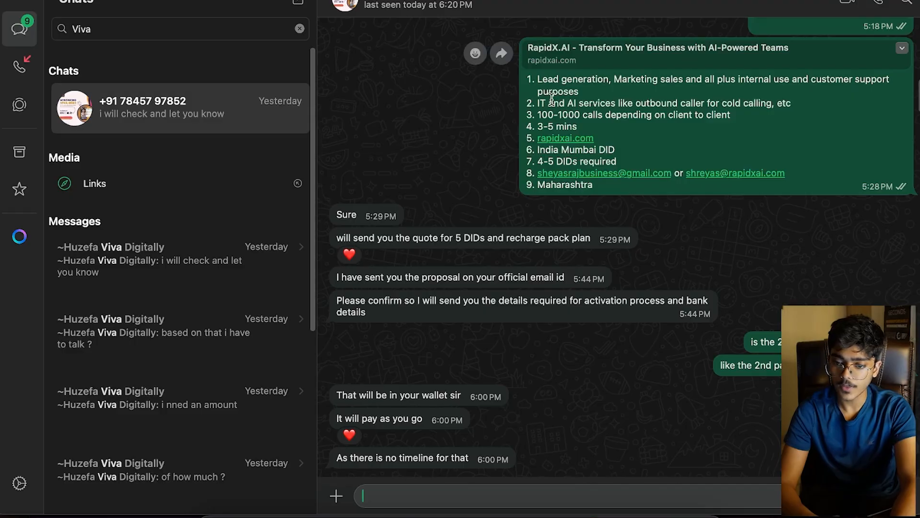
scroll(down, 3)
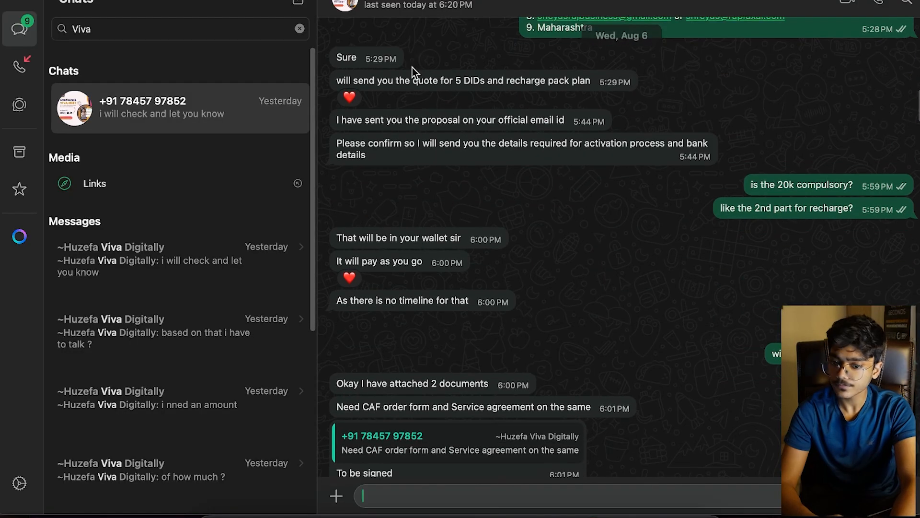
scroll(down, 3)
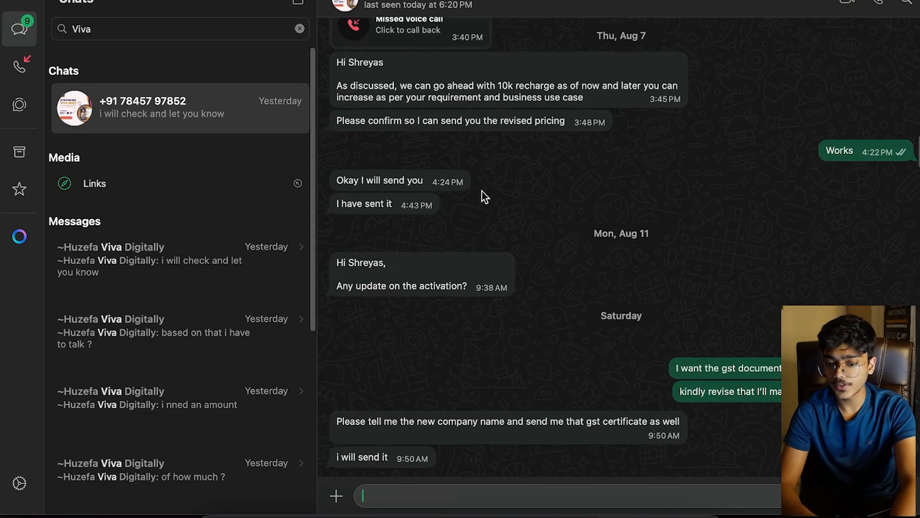
scroll(down, 3)
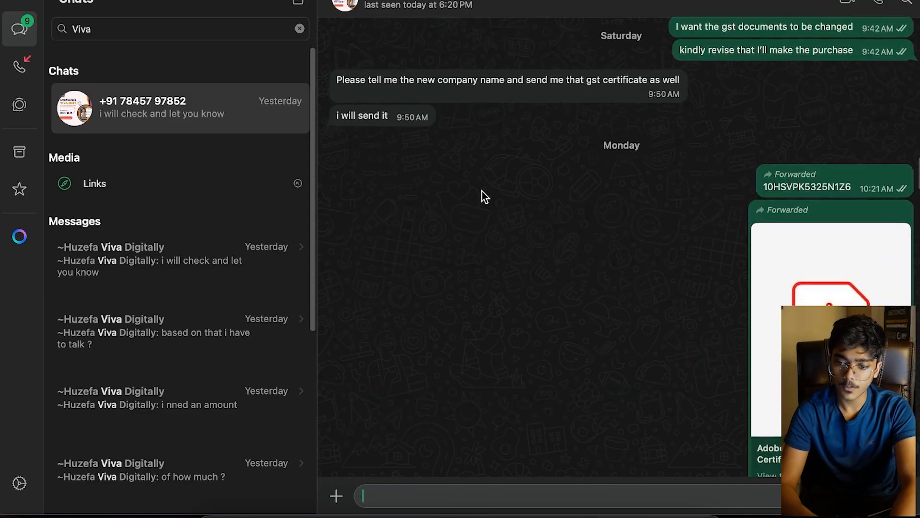
scroll(down, 3)
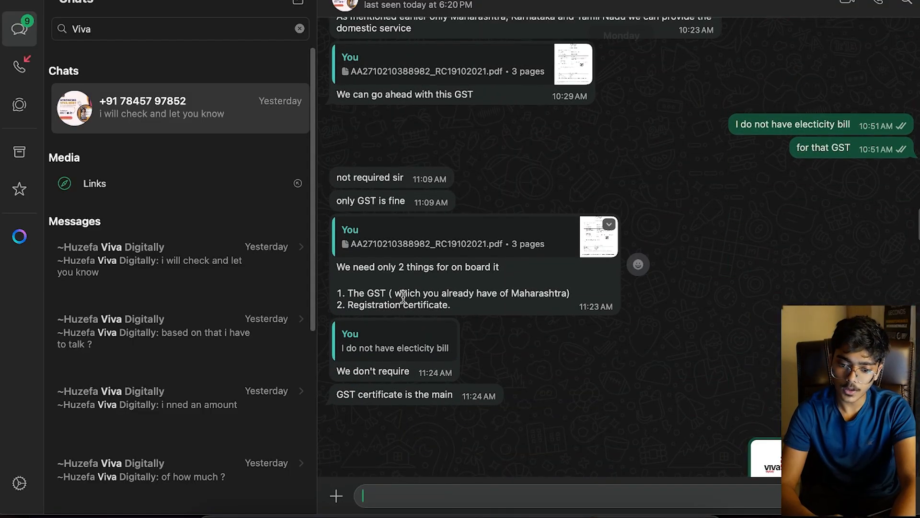
scroll(down, 3)
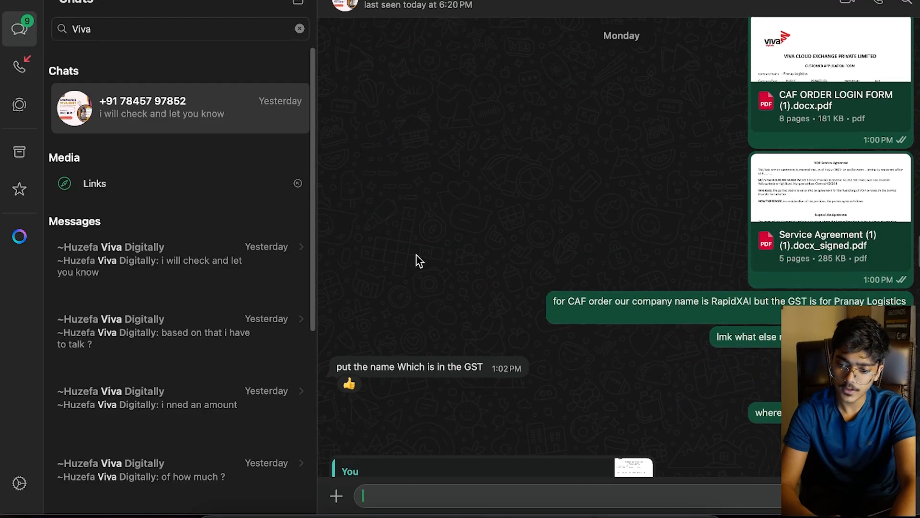
scroll(down, 3)
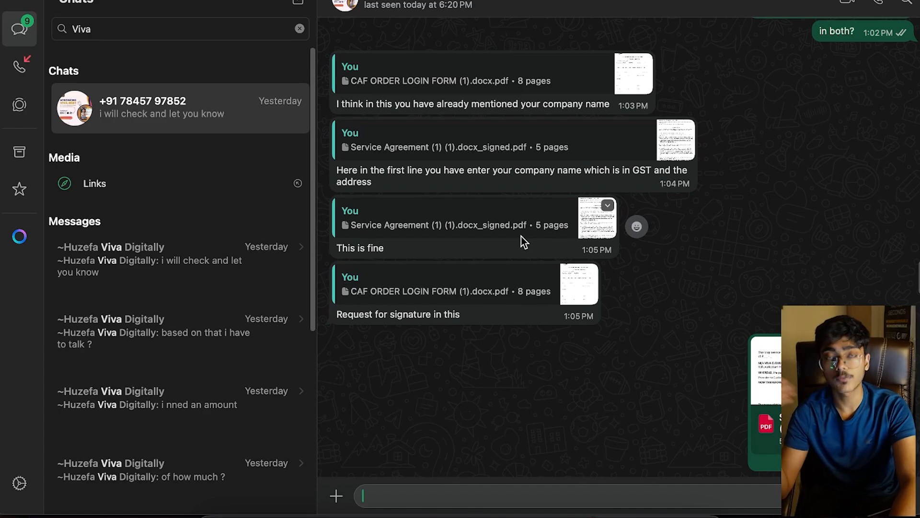
scroll(down, 3)
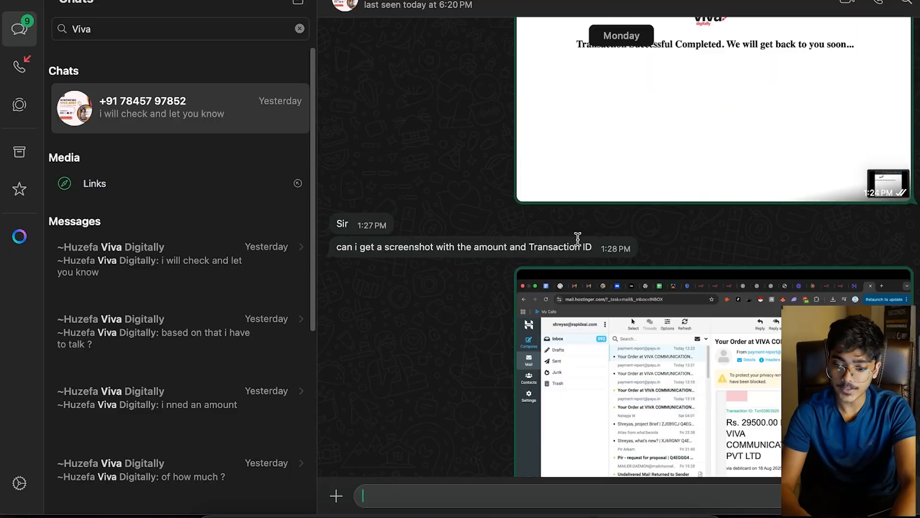
scroll(up, 3)
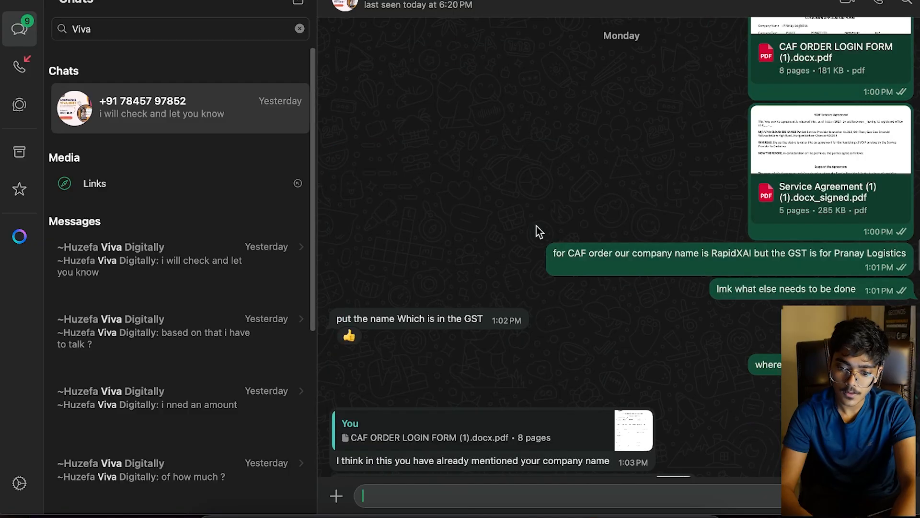
scroll(down, 3)
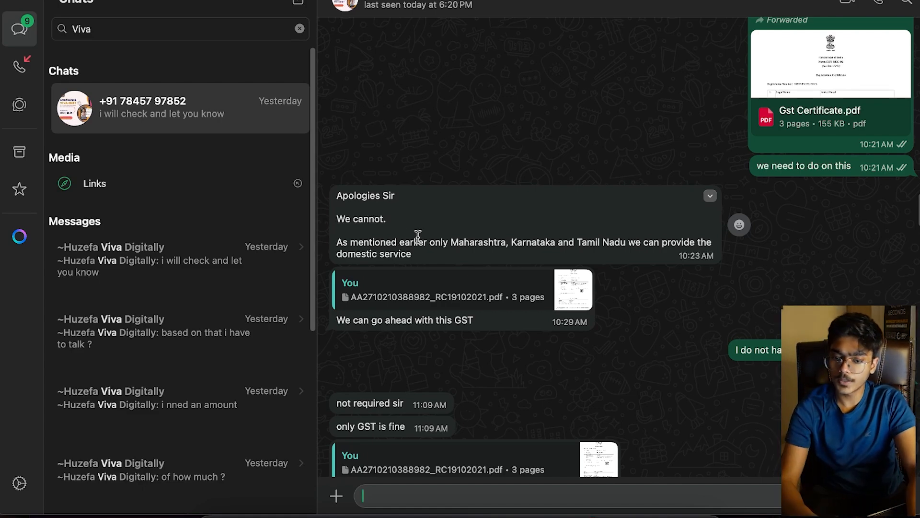
mouse_move(696, 287)
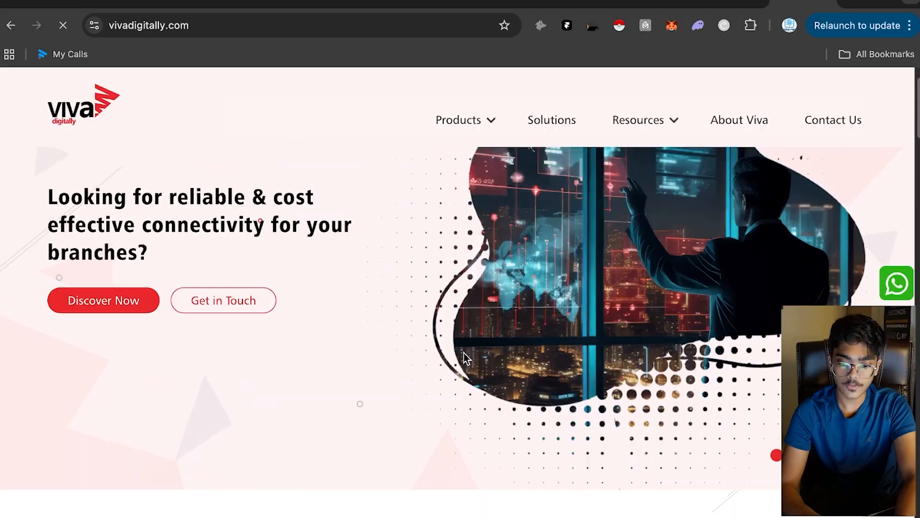
Scroll down the Viva Digitally home page toward the footer listing products.
scroll(down, 3)
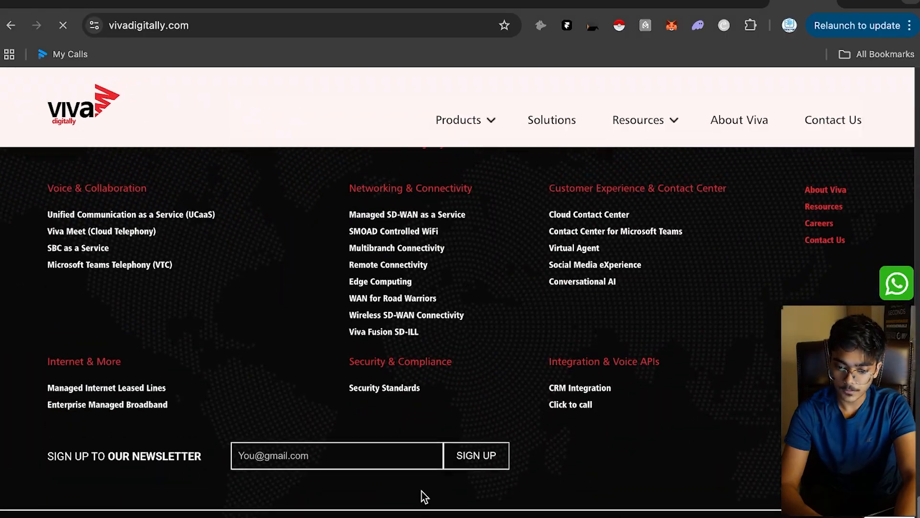
scroll(down, 3)
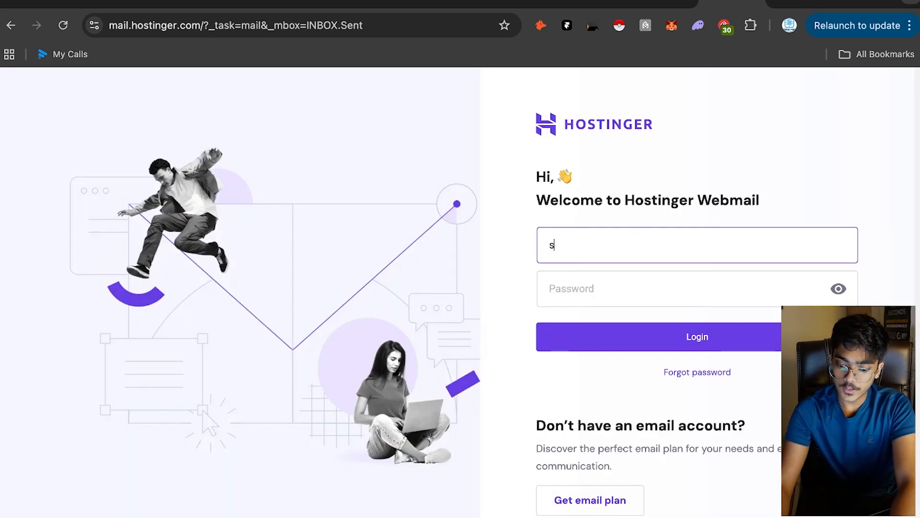
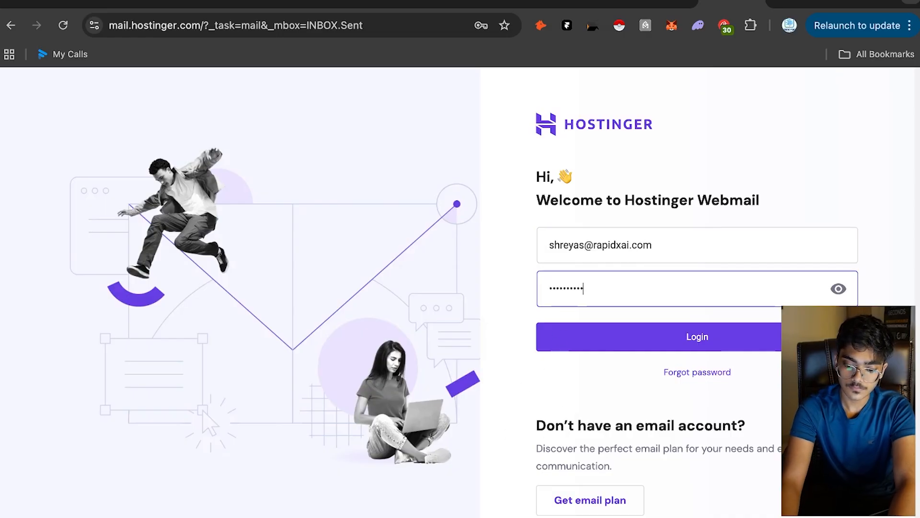
click(697, 336)
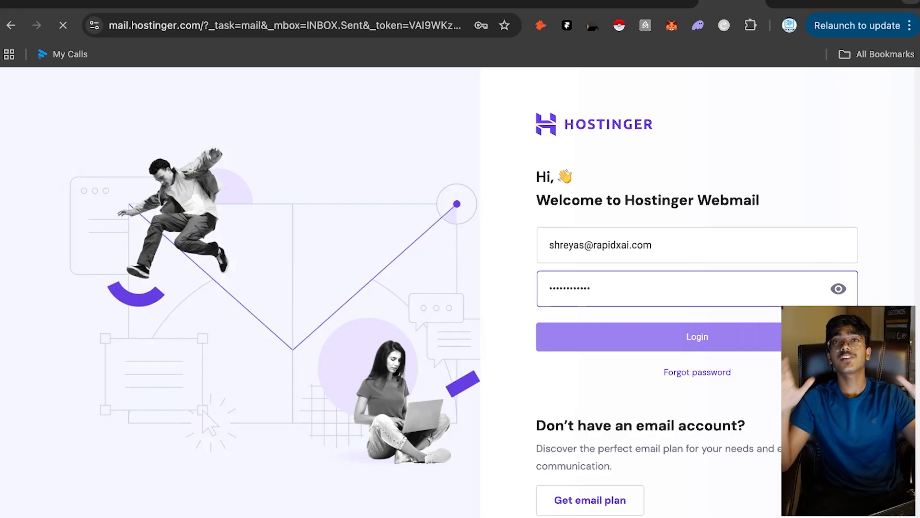
click(697, 336)
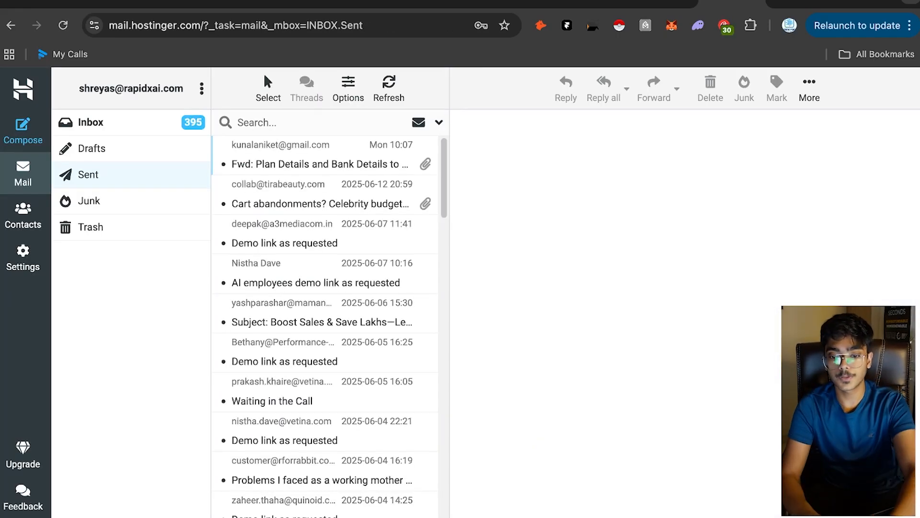
Search 'viva' in Sent, then in Inbox, and open the Compliance Training Reminder result.
text(v)
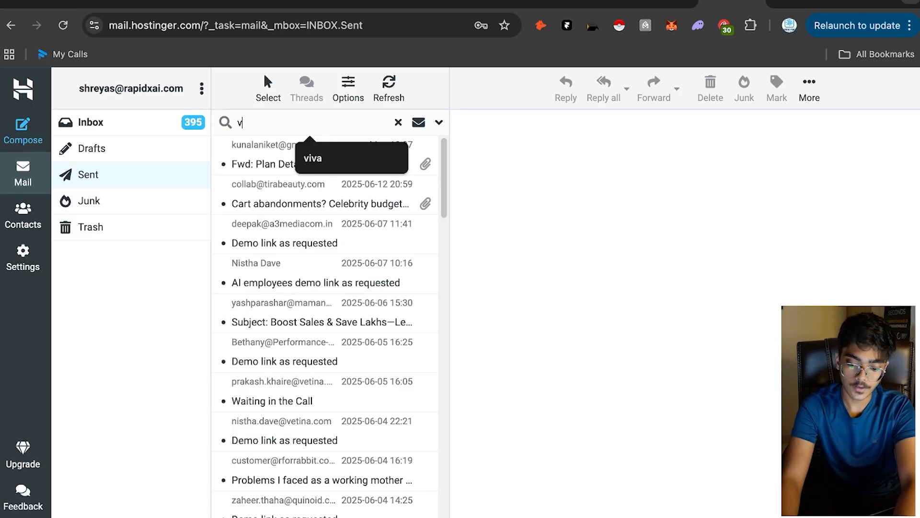
text(iva)
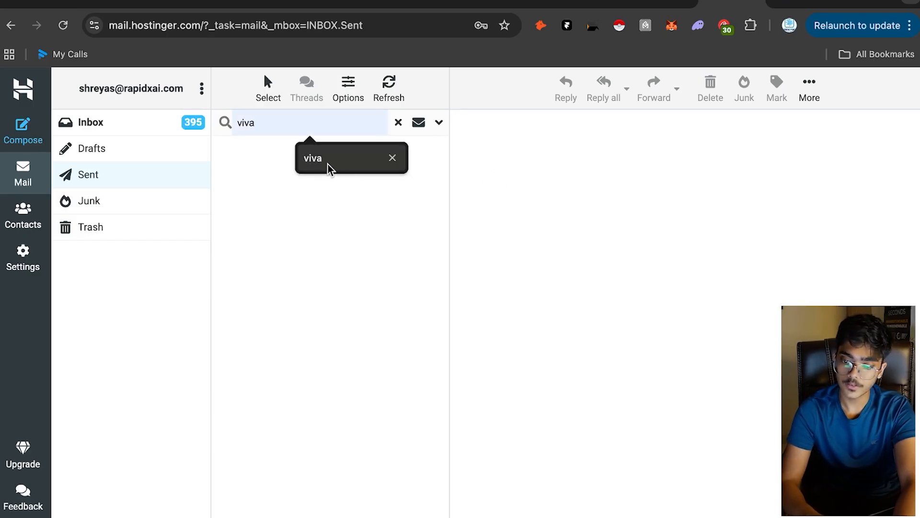
click(90, 122)
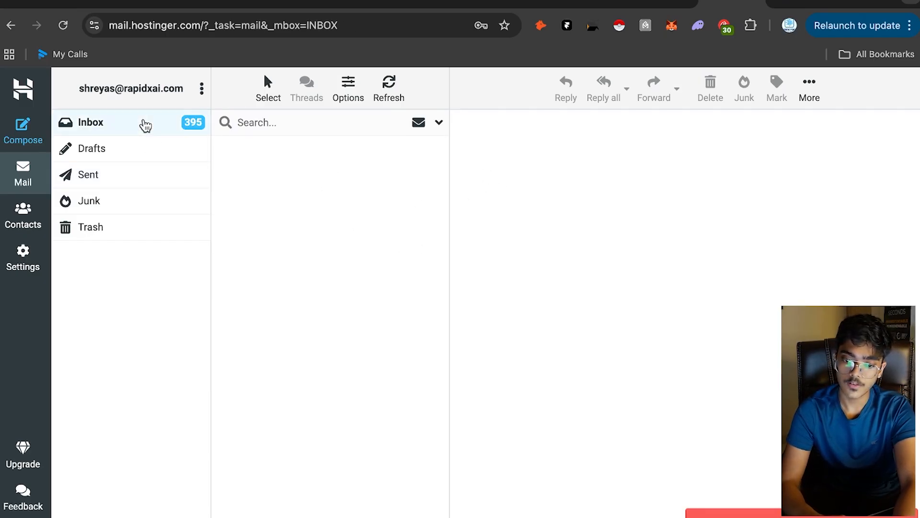
text(viva)
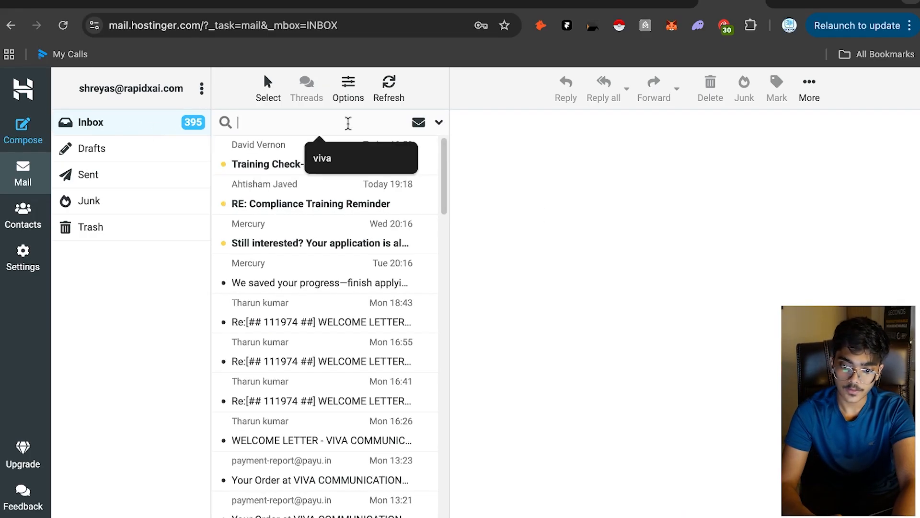
text(viva)
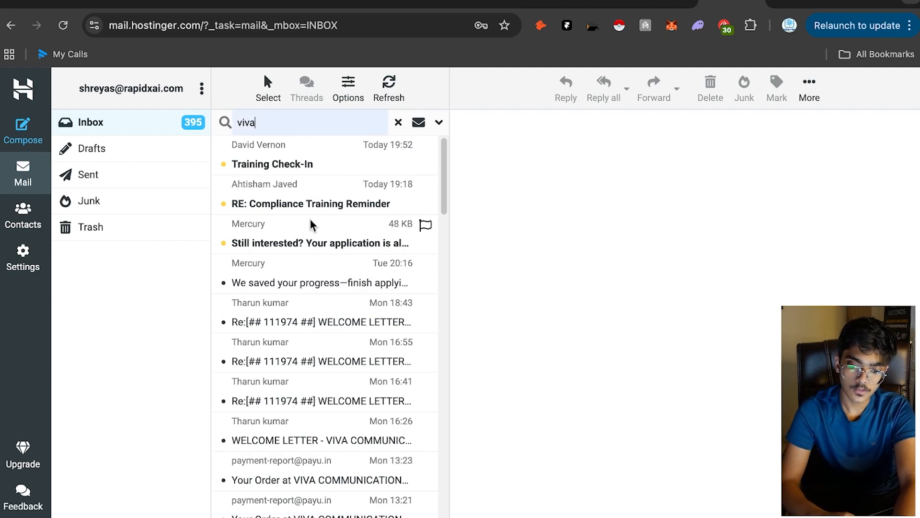
click(311, 194)
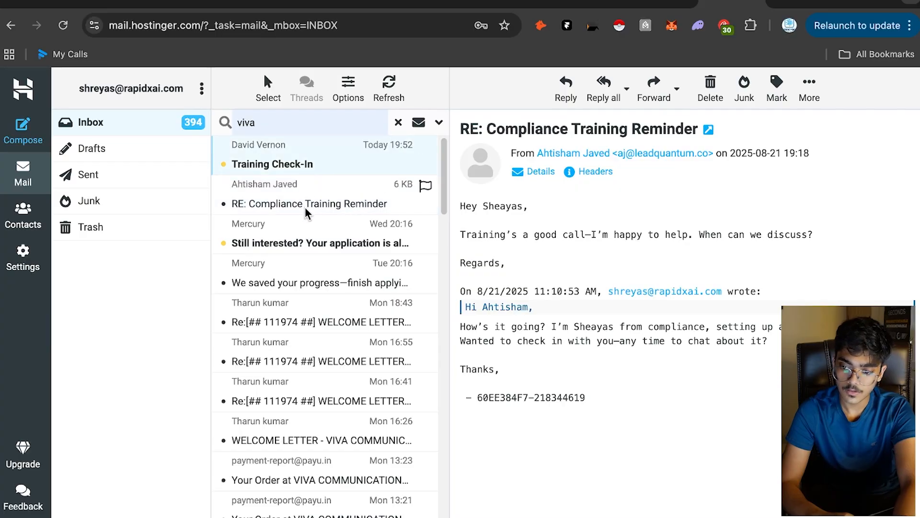
Read the welcome letter reply and PayU order emails, then open the Proposal From VIVA Communications message.
click(311, 243)
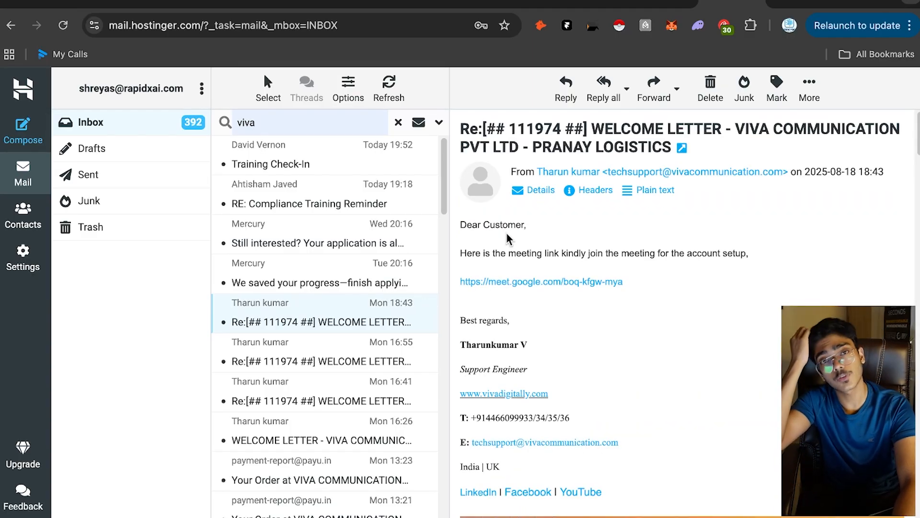
scroll(down, 3)
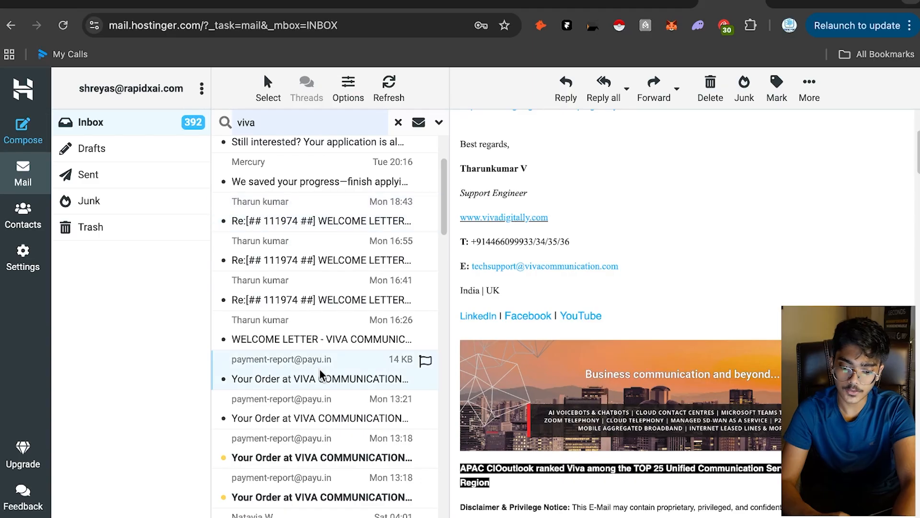
click(320, 351)
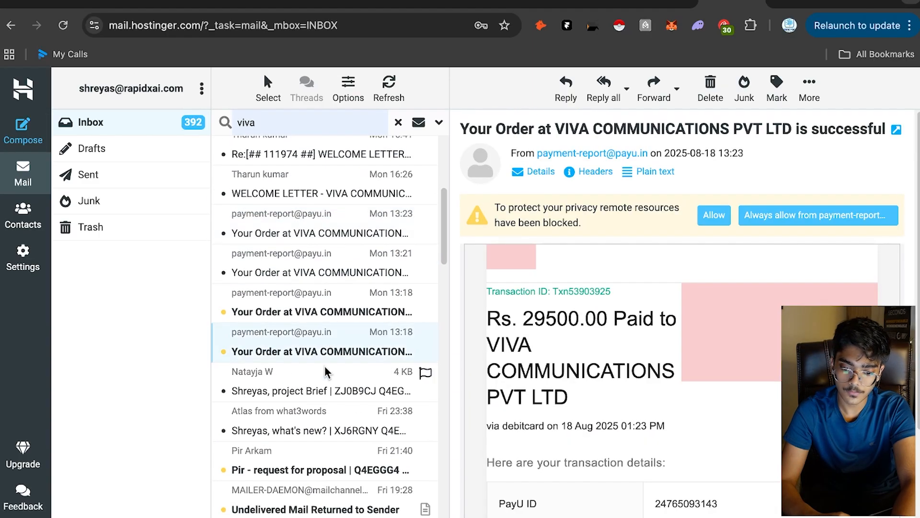
click(322, 302)
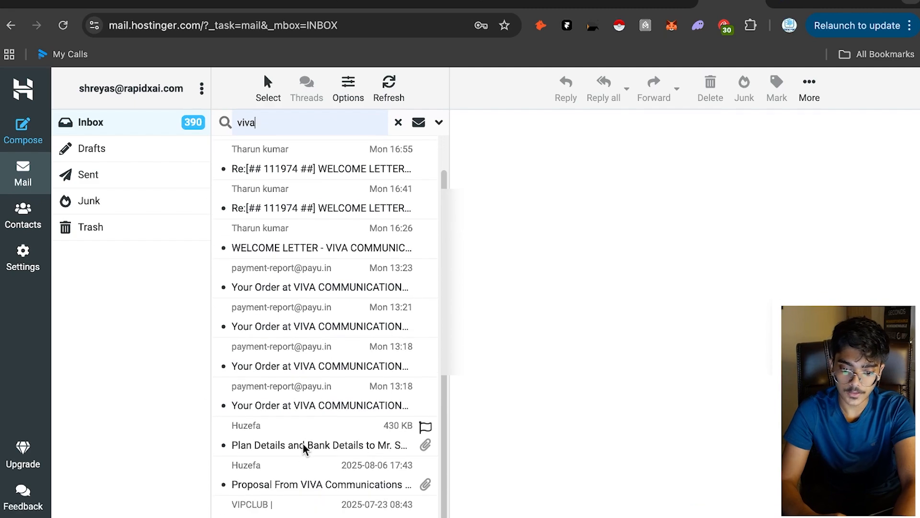
click(320, 484)
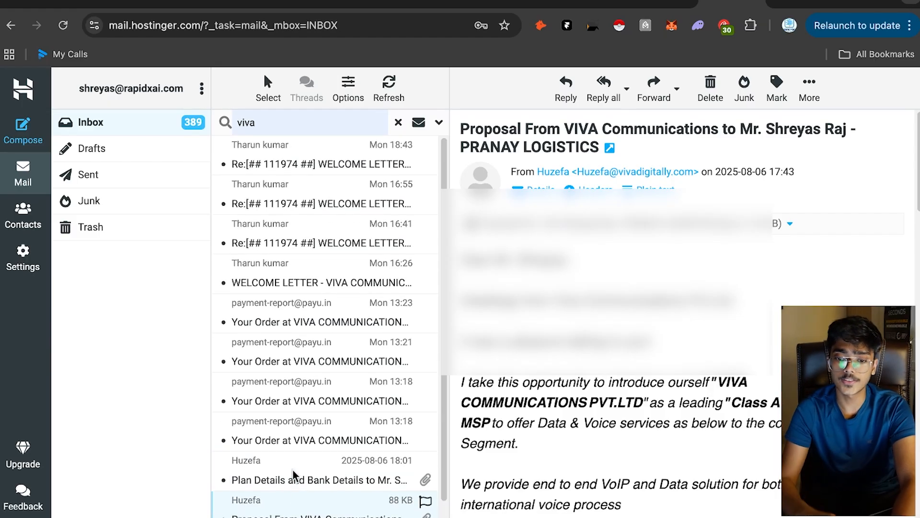
Open the Mon 16:55 WELCOME LETTER reply showing the Viva portal Login ID and Password.
click(323, 193)
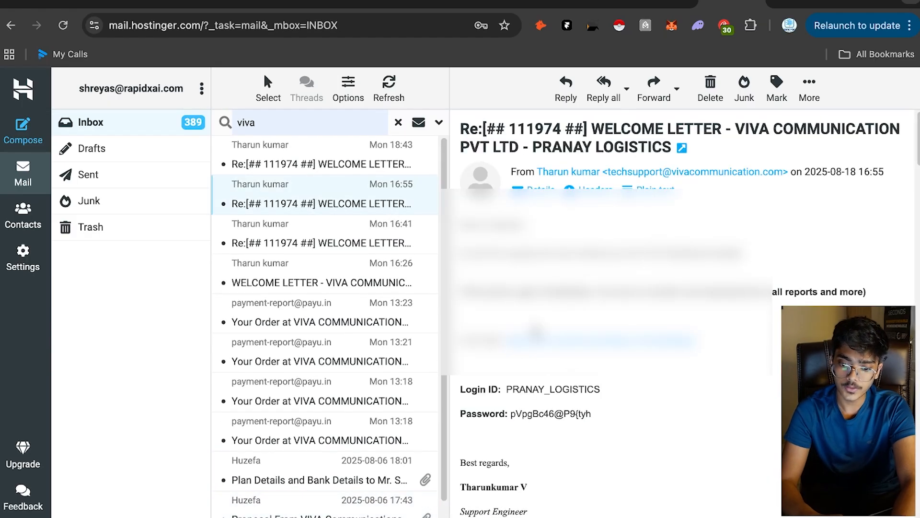
click(320, 233)
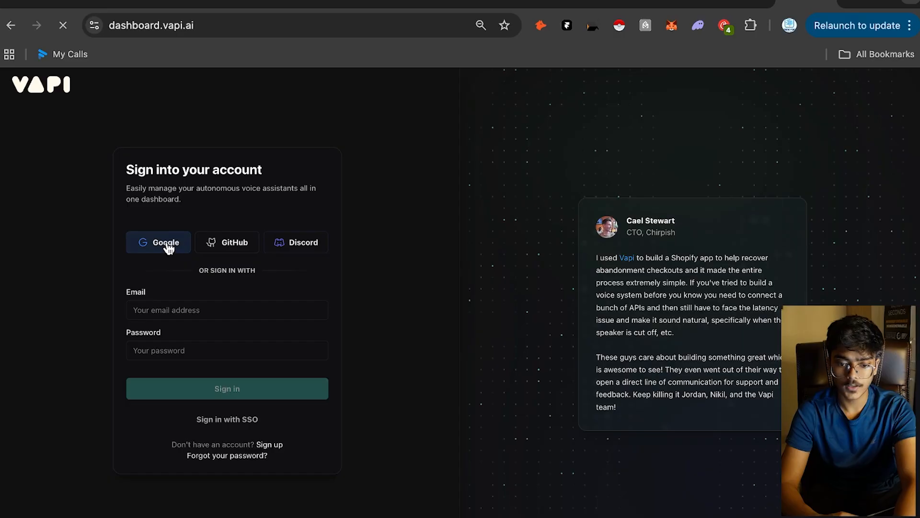
Sign in to Vapi with Google and expand the More sections in the sidebar, revealing Integrations.
click(158, 241)
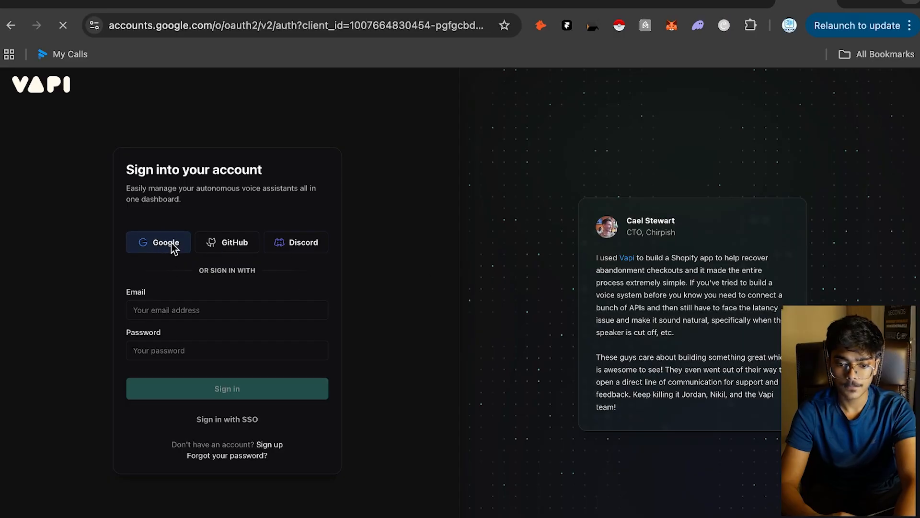
click(158, 241)
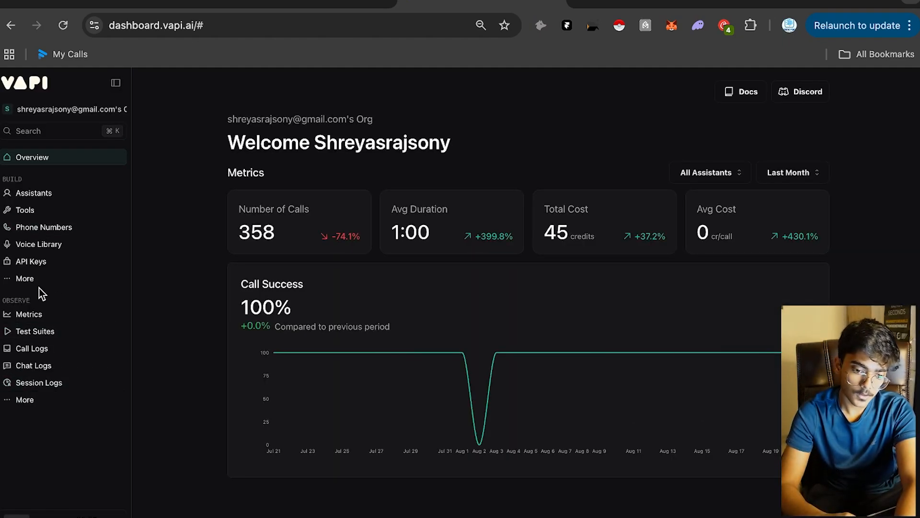
click(24, 278)
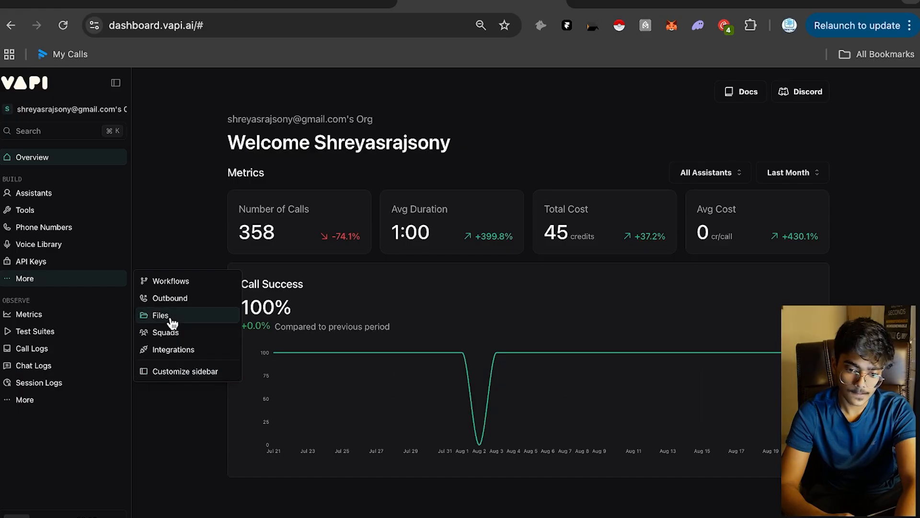
click(25, 399)
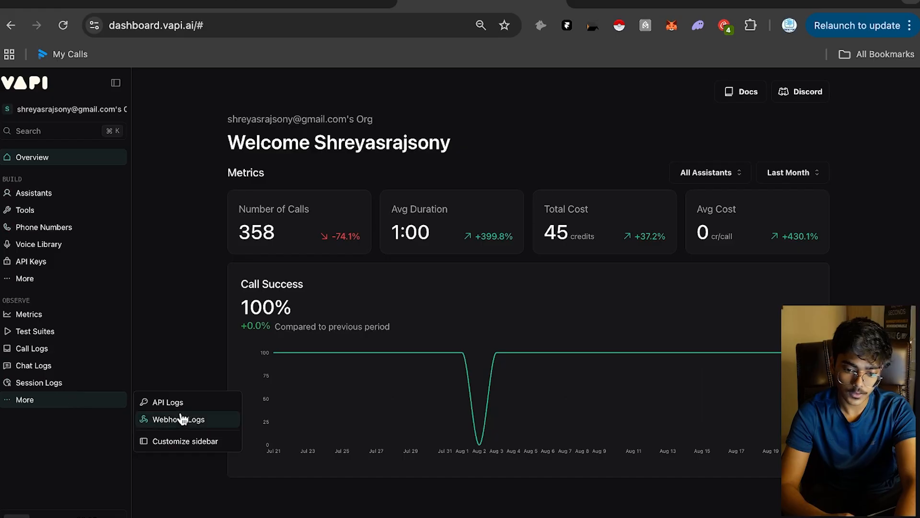
mouse_move(82, 343)
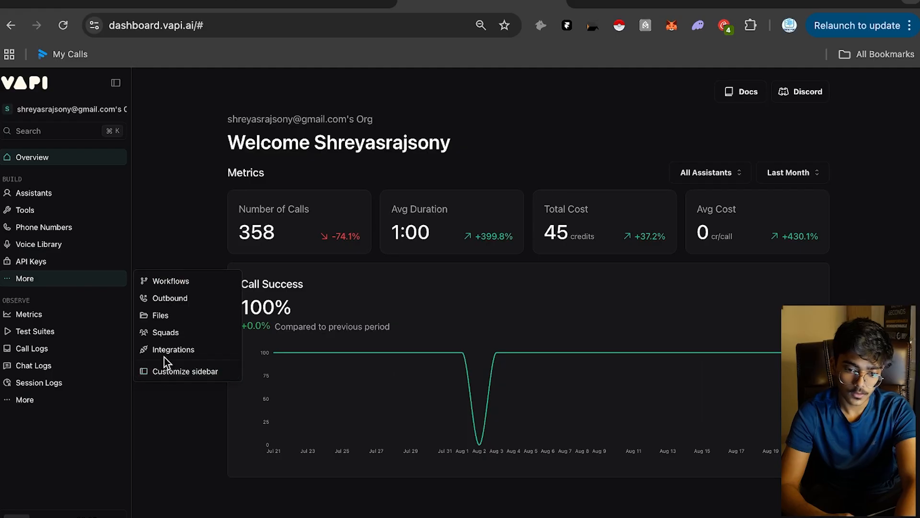
View the Viva – 8892 trunk's details under SIP Trunk Credentials, checking its gateways and authentication.
click(173, 349)
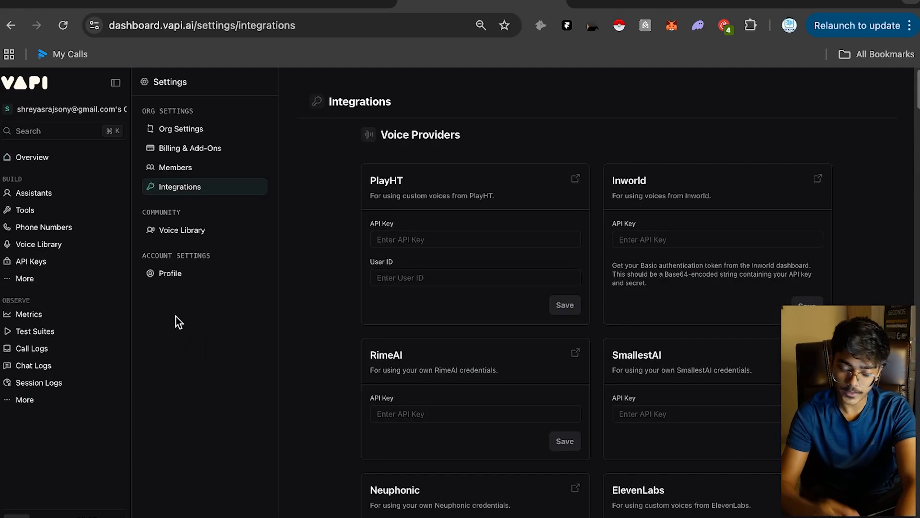
scroll(down, 3)
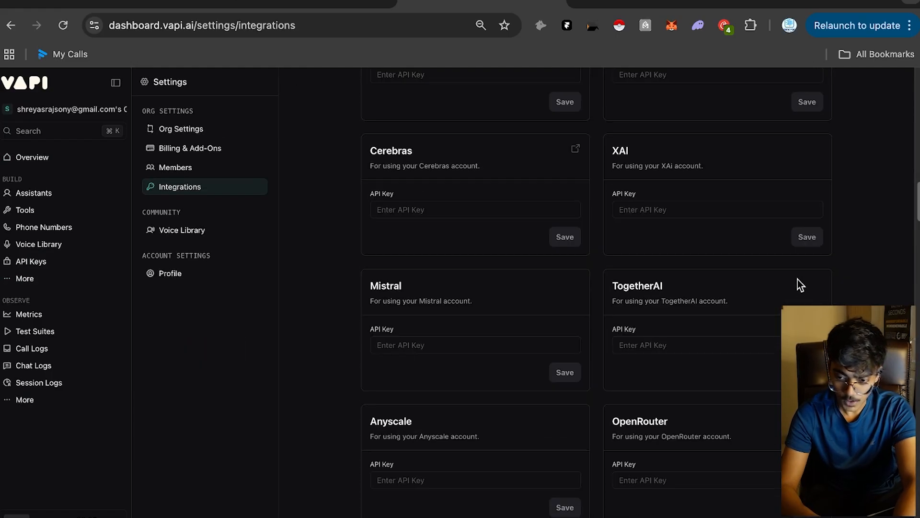
scroll(down, 3)
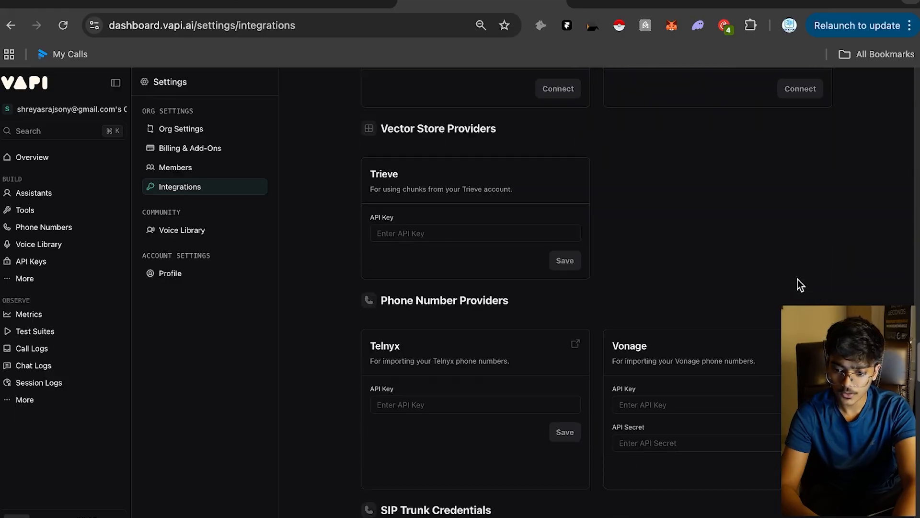
scroll(down, 3)
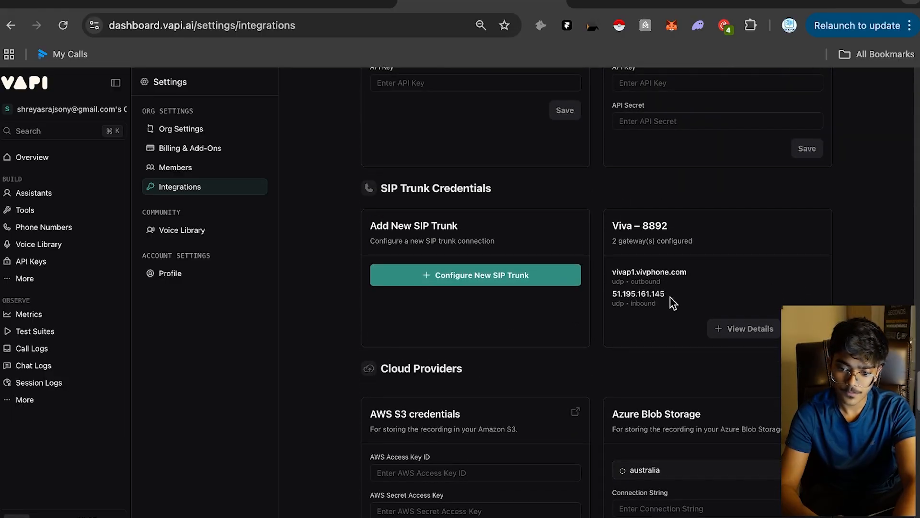
click(743, 328)
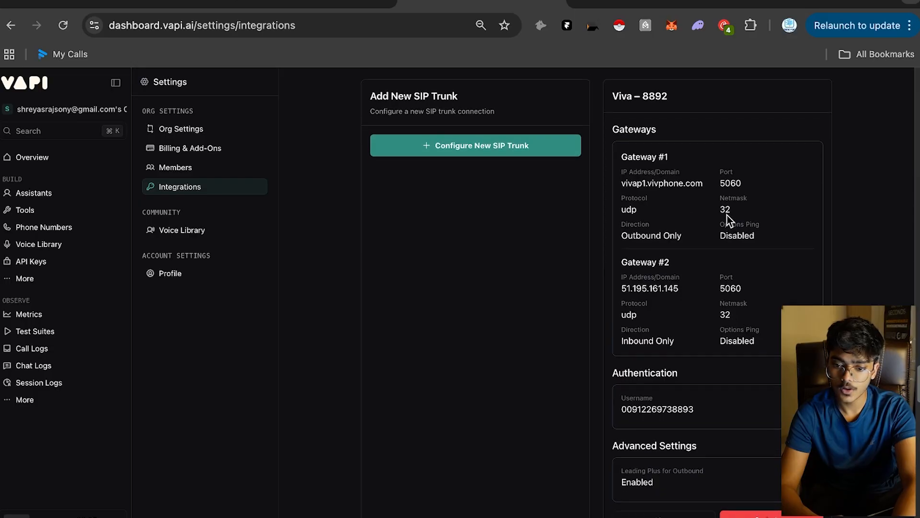
scroll(down, 3)
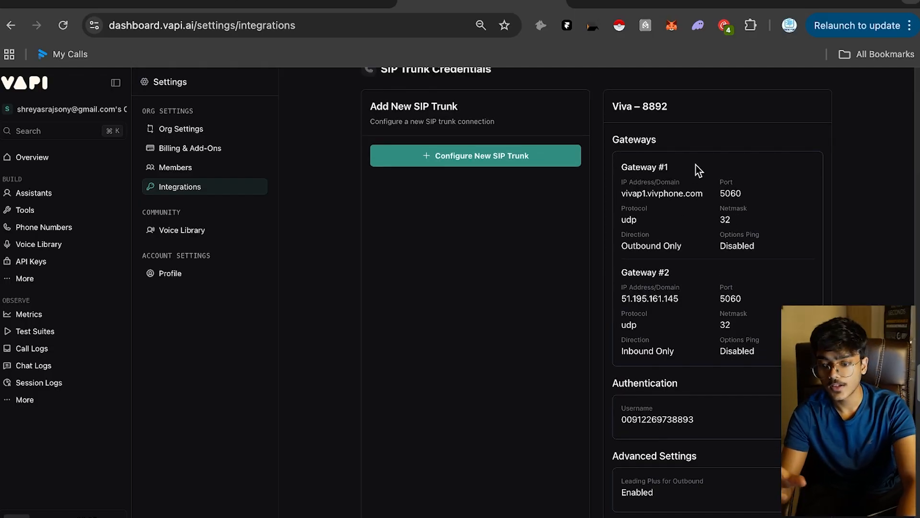
Begin a new SIP trunk configuration, entering vivadigitally.com in the form.
click(475, 155)
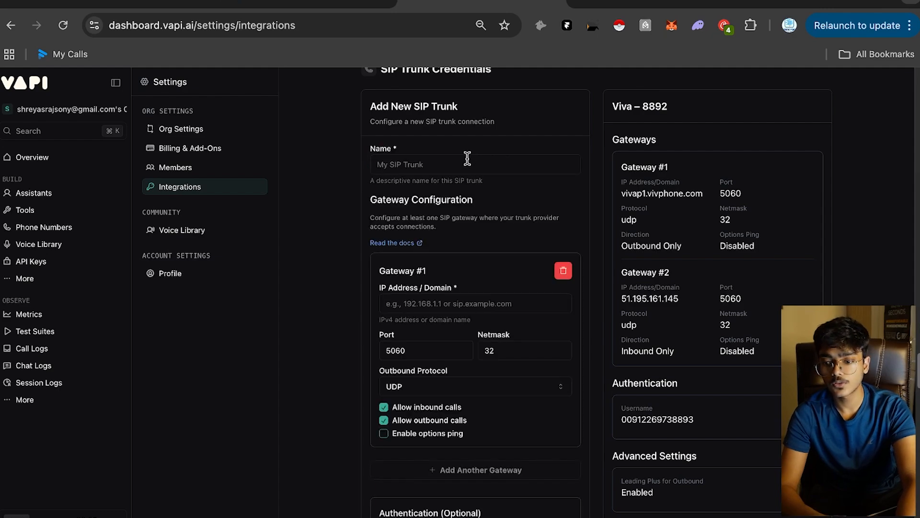
text(vivadigitally.com)
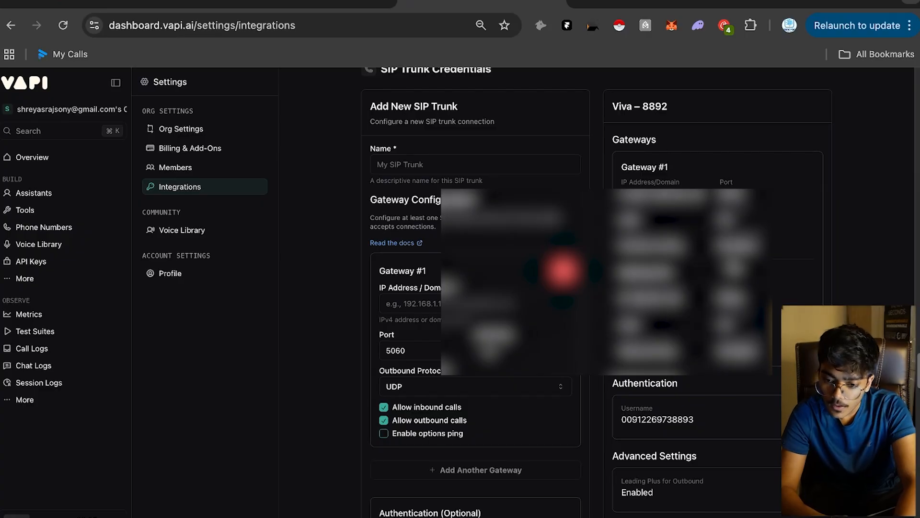
scroll(down, 3)
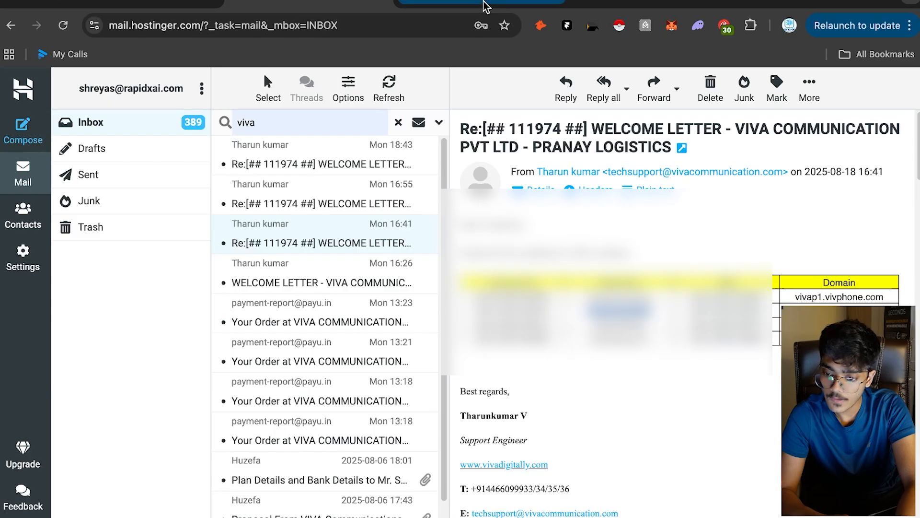
mouse_move(480, 2)
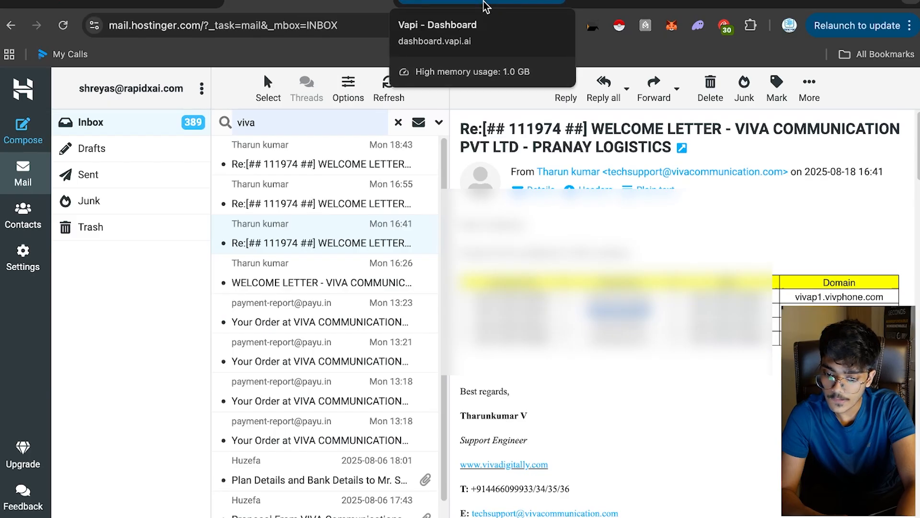
Return to the Vapi tab with the Viva gateway domain vivap1.vivphone.com read from the welcome email.
click(480, 5)
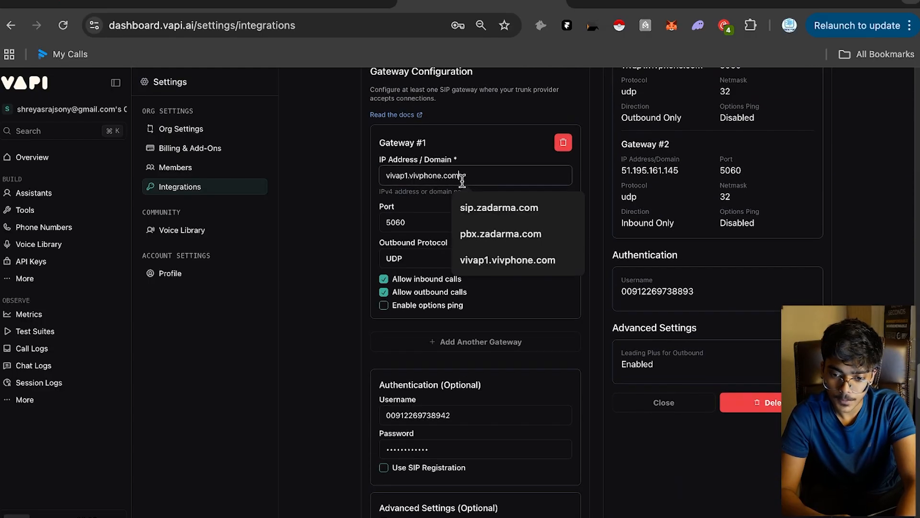
Set gateway 1 to vivap1.vivphone.com without outbound calls and add gateway 2 at 51.195.161.145.
click(597, 271)
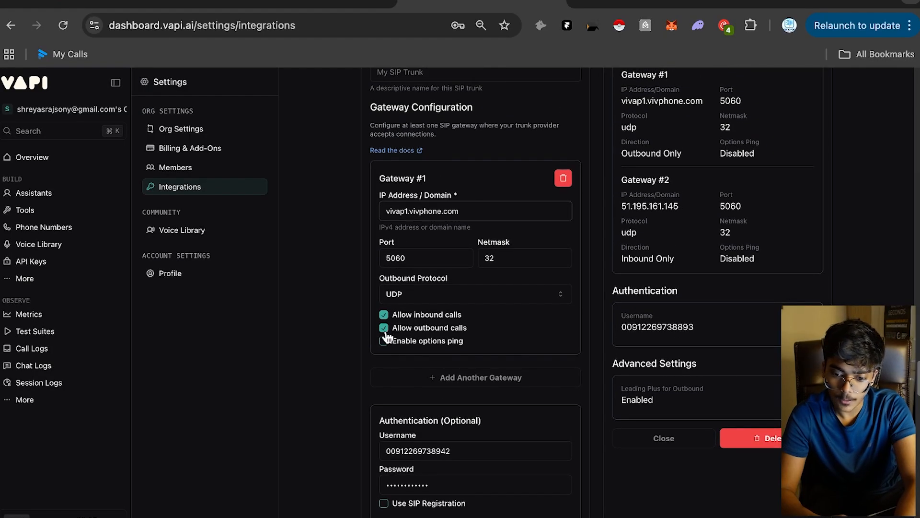
click(383, 328)
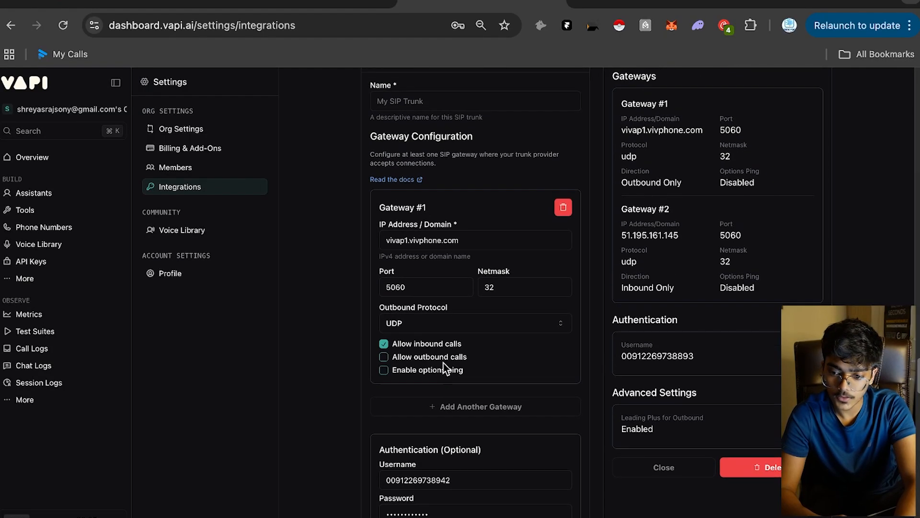
click(475, 406)
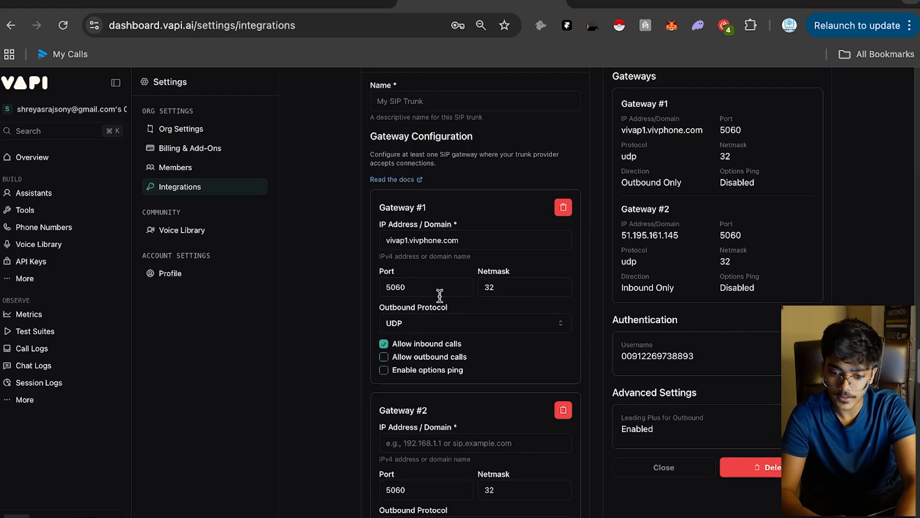
double_click(649, 236)
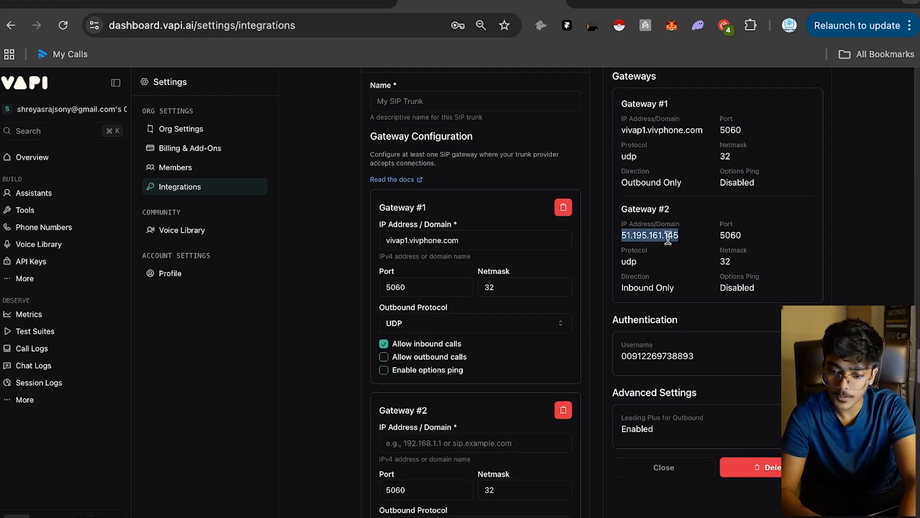
text(51.195.161.145)
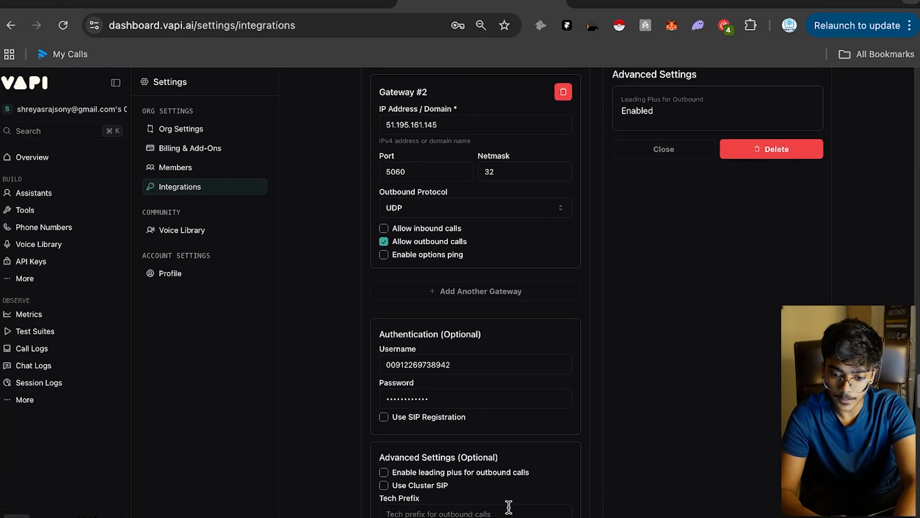
scroll(down, 3)
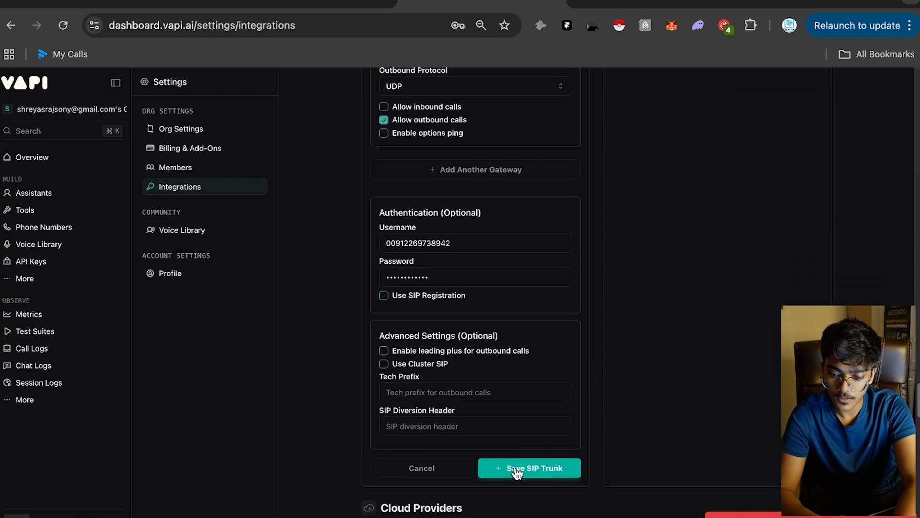
click(527, 468)
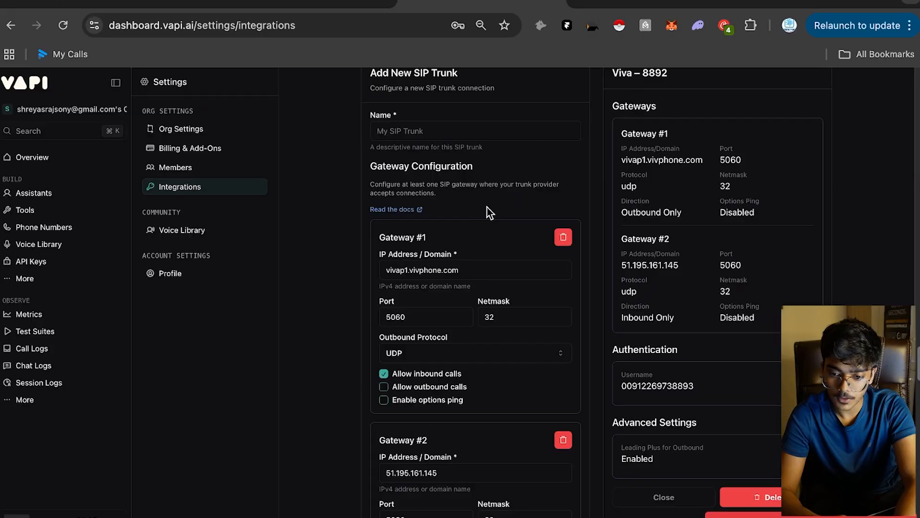
Name the trunk Viva - 8942 and attempt to save the new SIP trunk.
click(474, 130)
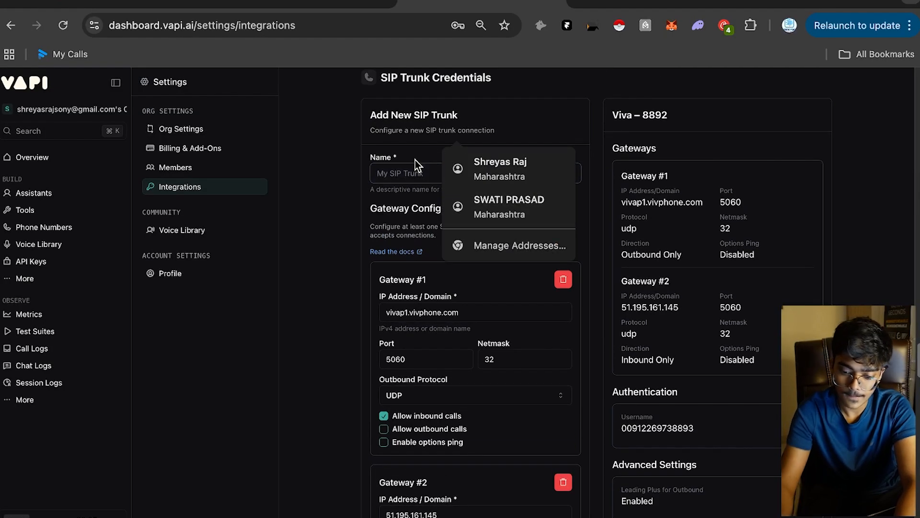
text(Viva)
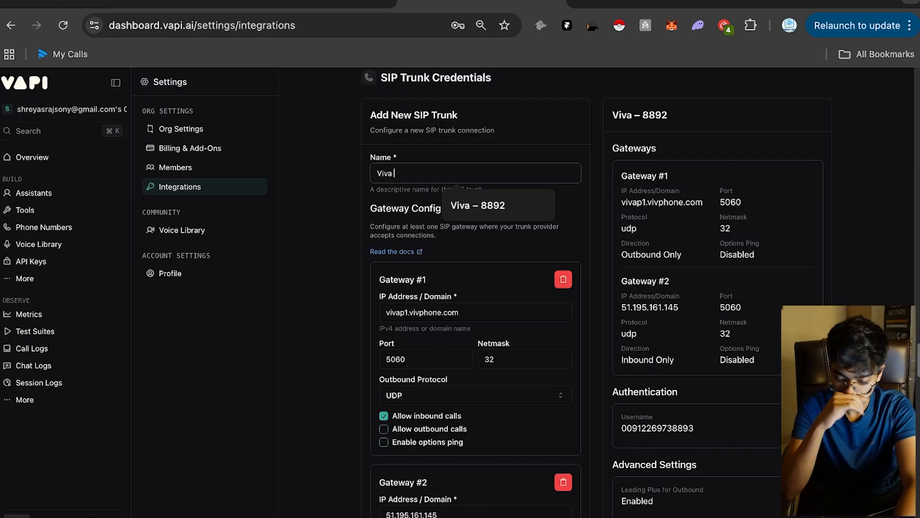
scroll(down, 3)
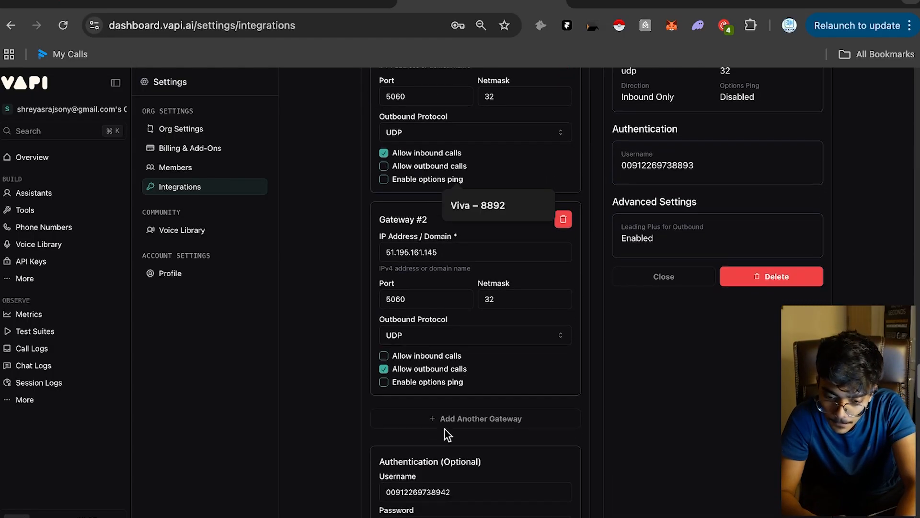
scroll(down, 3)
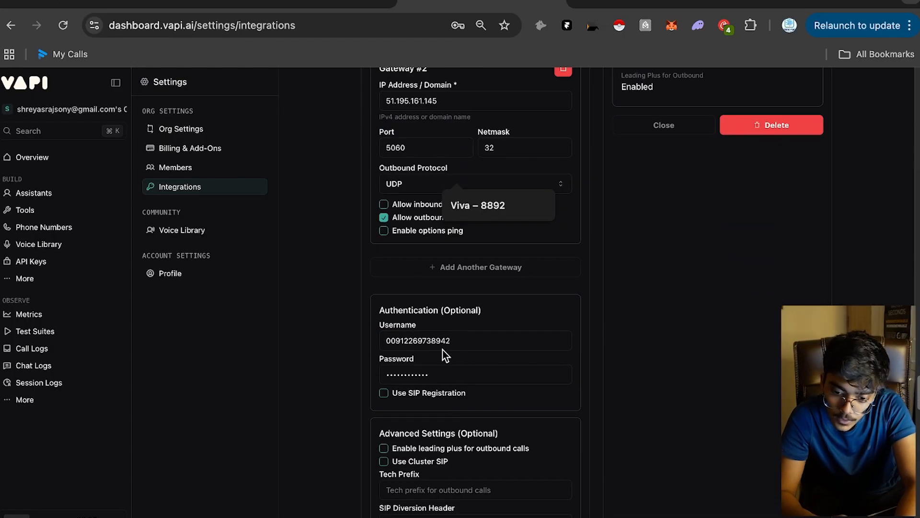
scroll(down, 3)
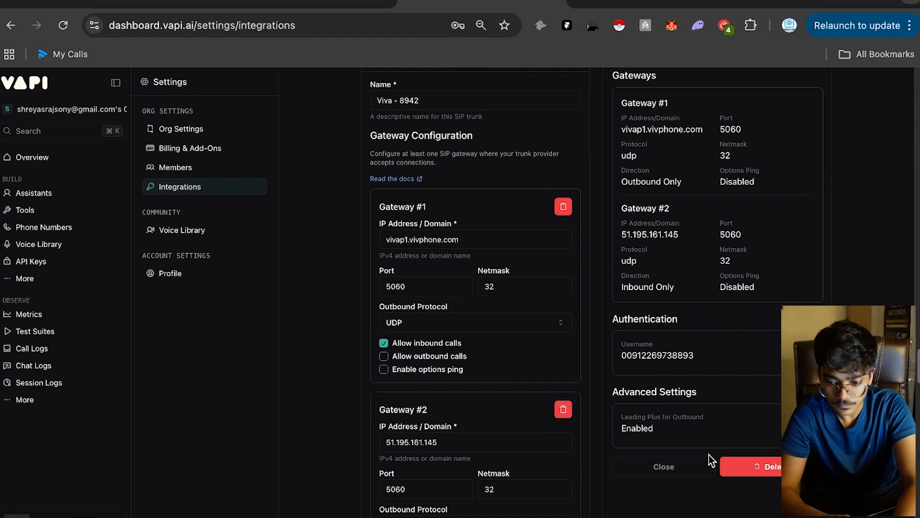
scroll(down, 3)
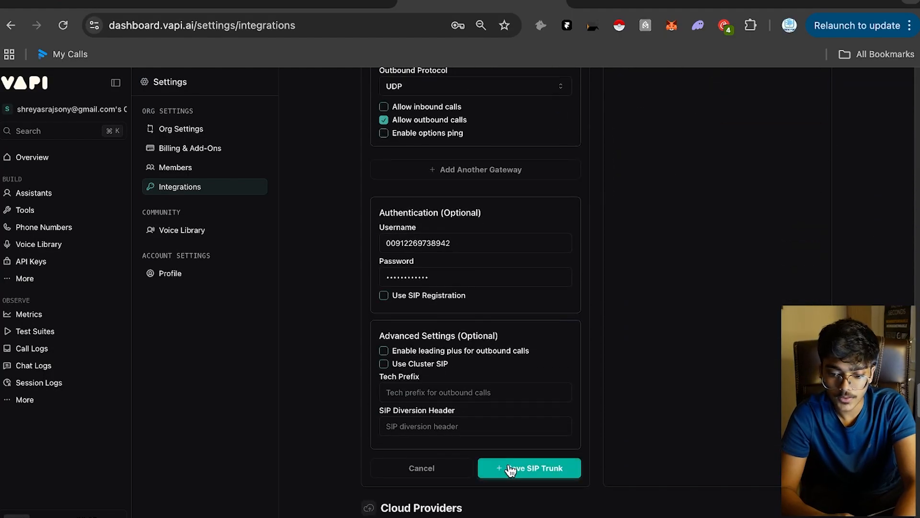
click(528, 468)
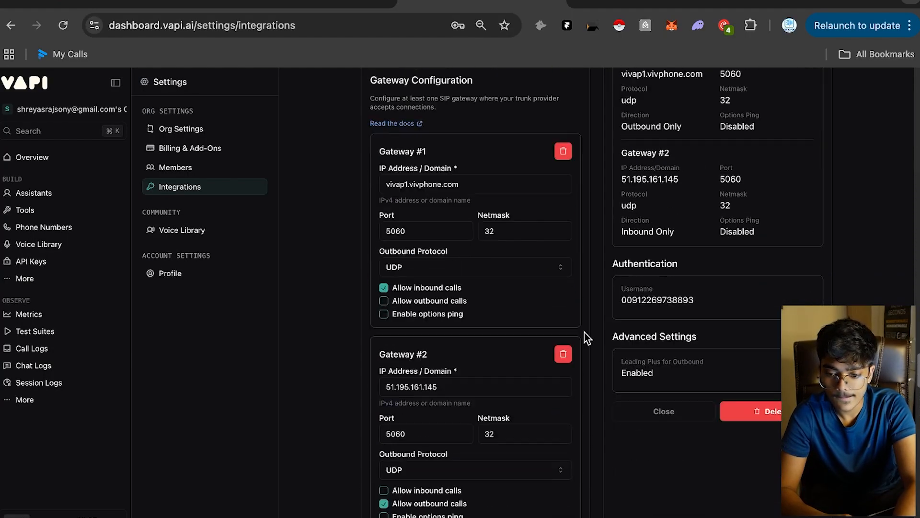
scroll(down, 3)
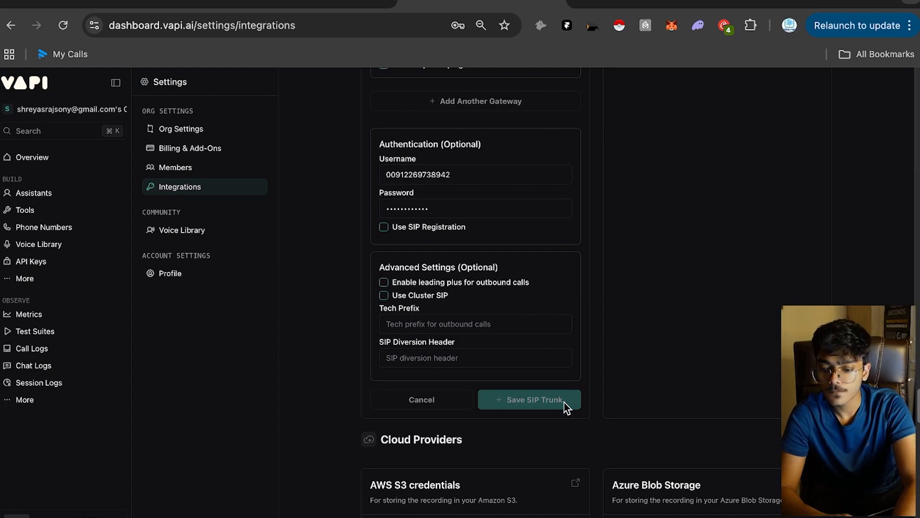
click(529, 398)
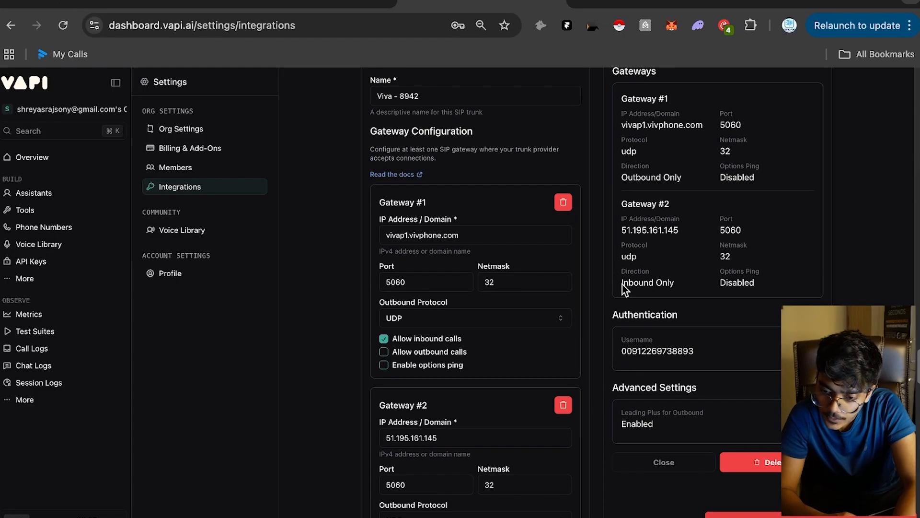
mouse_move(477, 478)
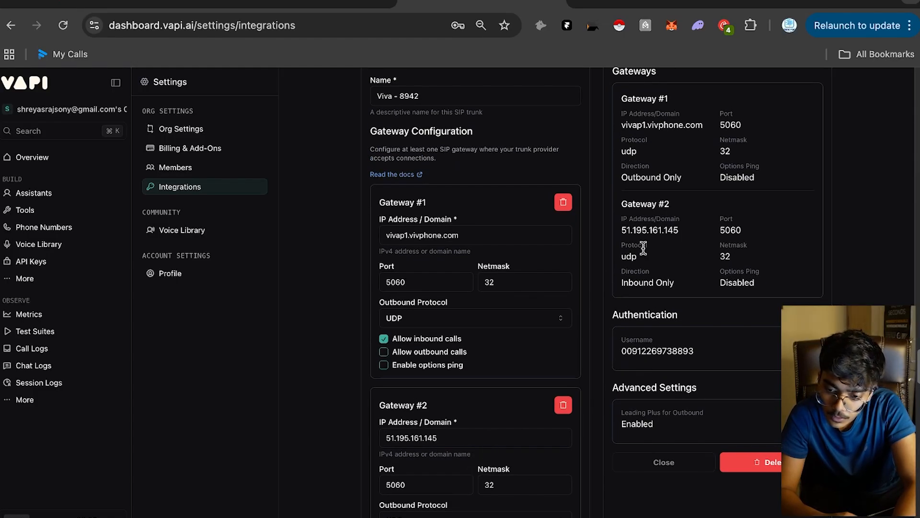
Save the Viva - 8942 SIP trunk credential with its authentication username and password filled in.
scroll(down, 3)
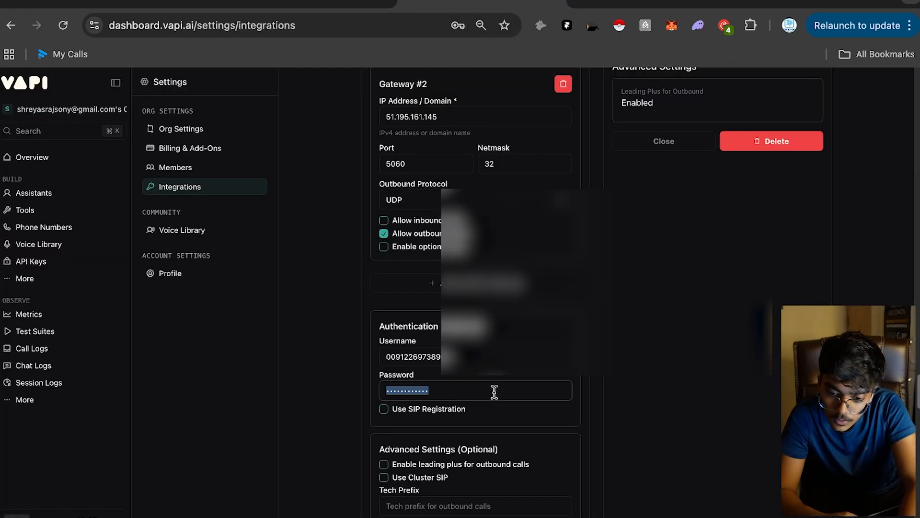
scroll(down, 3)
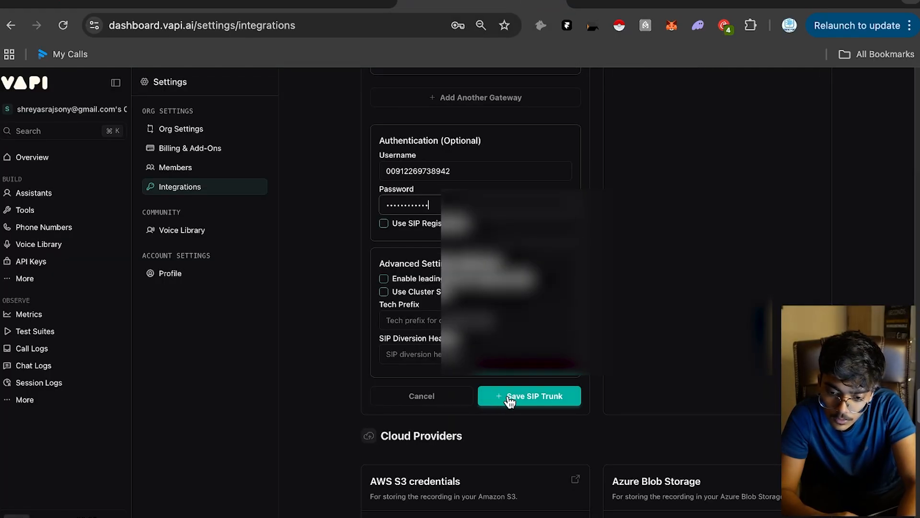
click(529, 396)
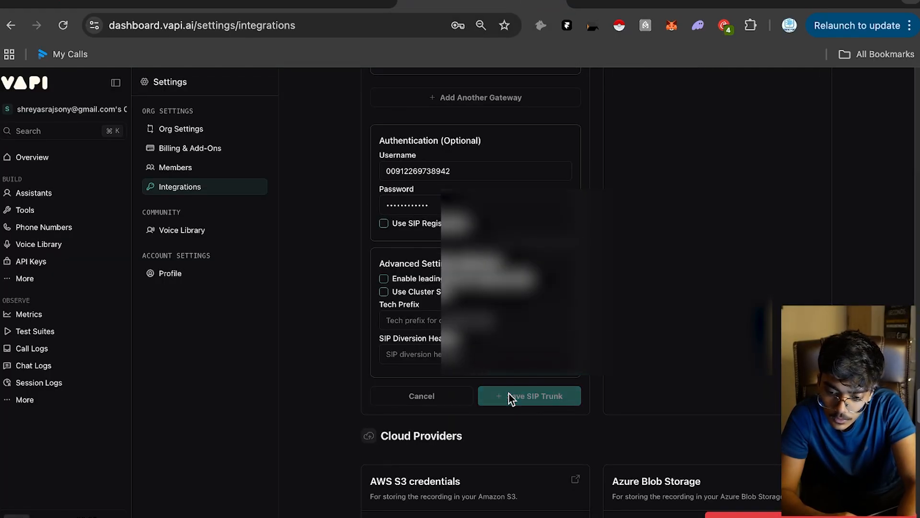
click(529, 396)
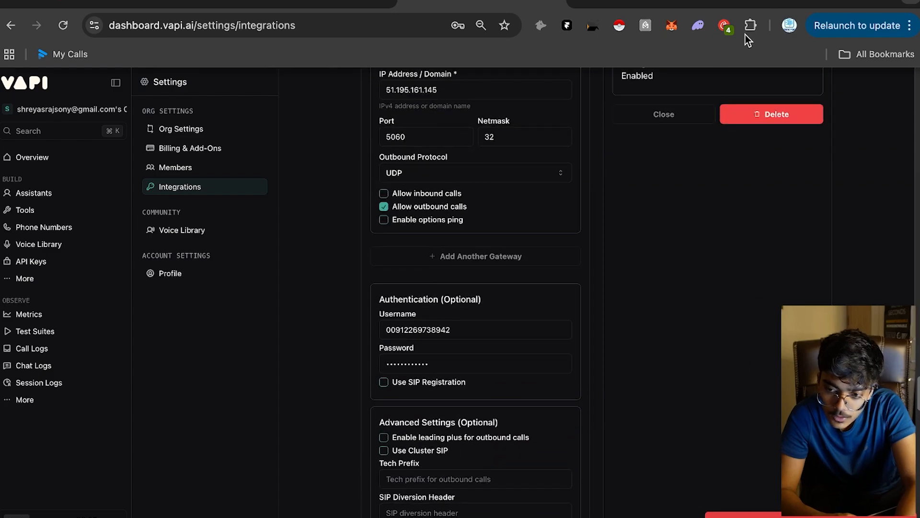
mouse_move(558, 331)
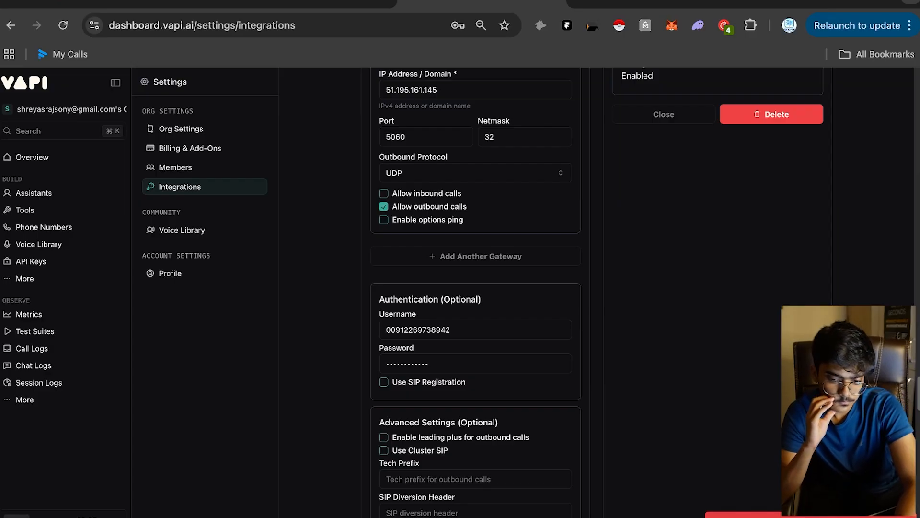
click(384, 437)
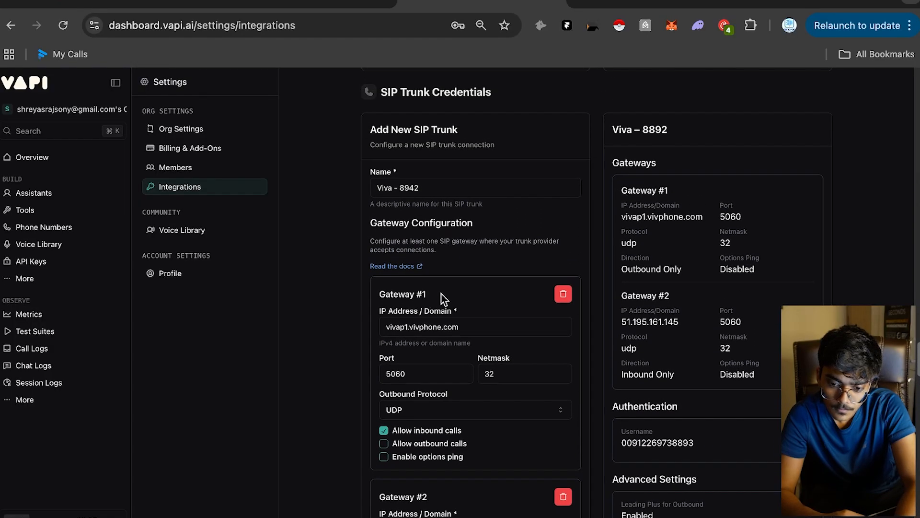
mouse_move(737, 194)
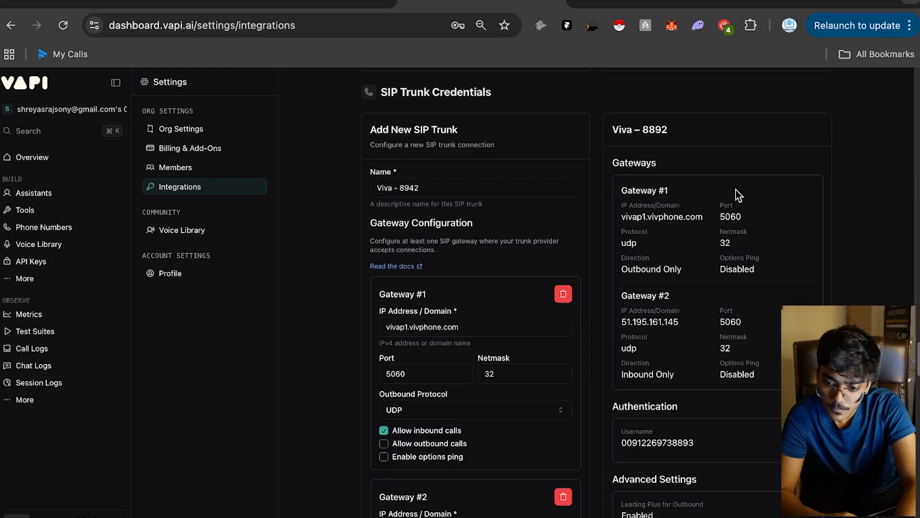
Review the saved form against the existing Viva – 8892 trunk to confirm it is complete.
scroll(down, 3)
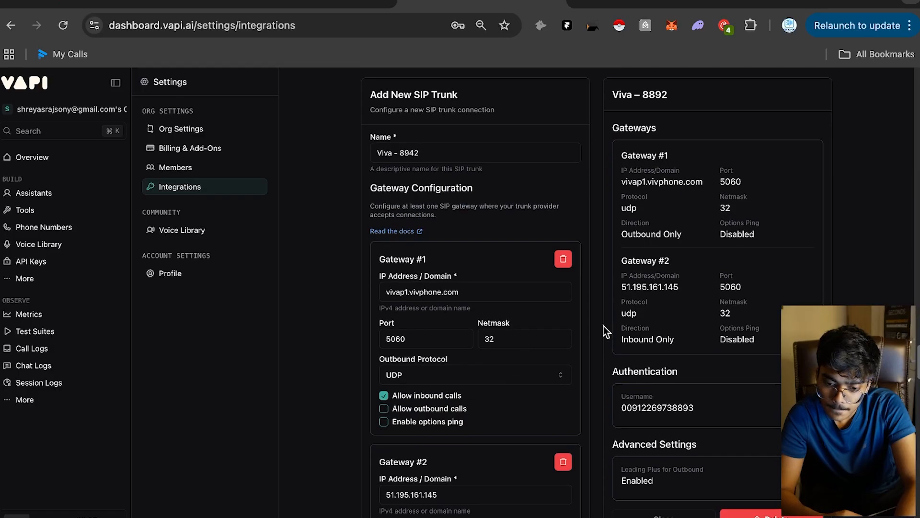
scroll(down, 3)
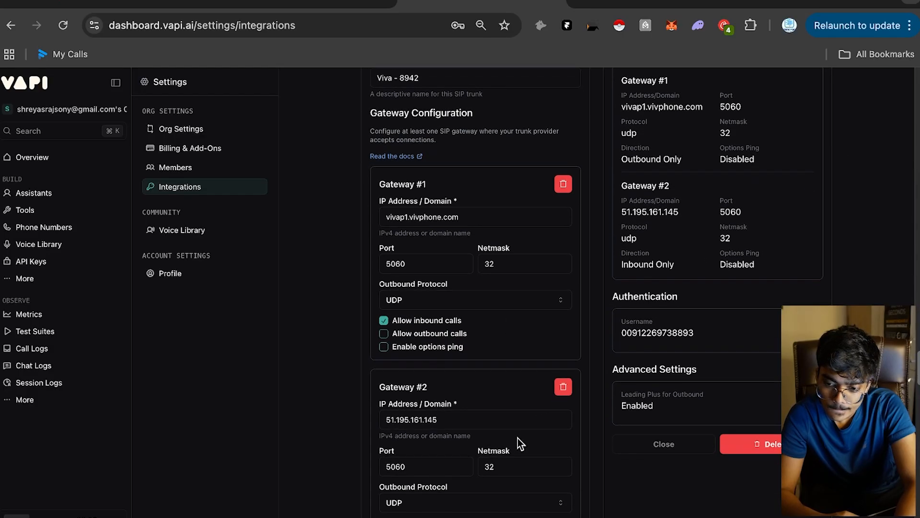
scroll(down, 3)
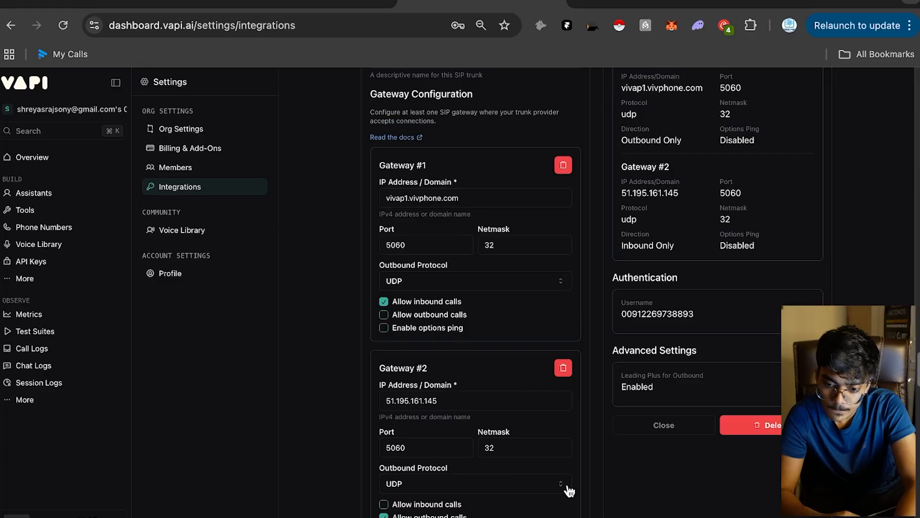
scroll(down, 3)
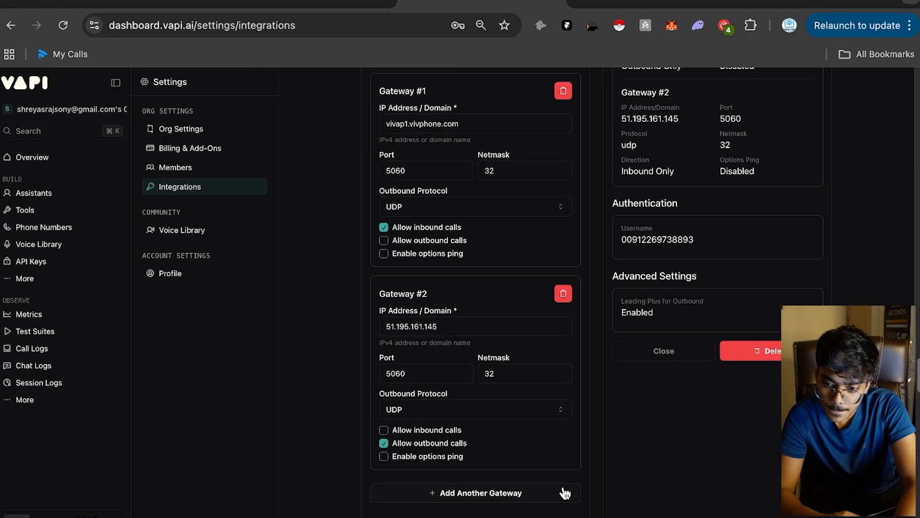
scroll(down, 3)
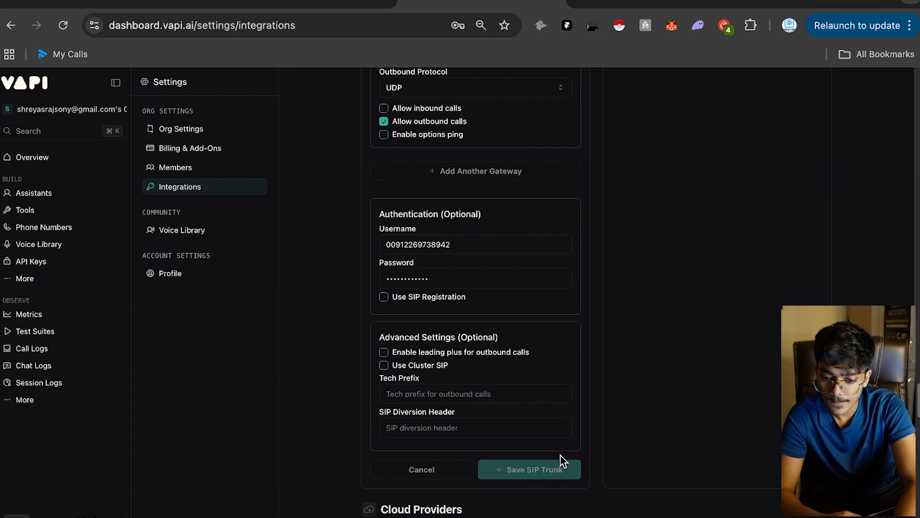
mouse_move(574, 402)
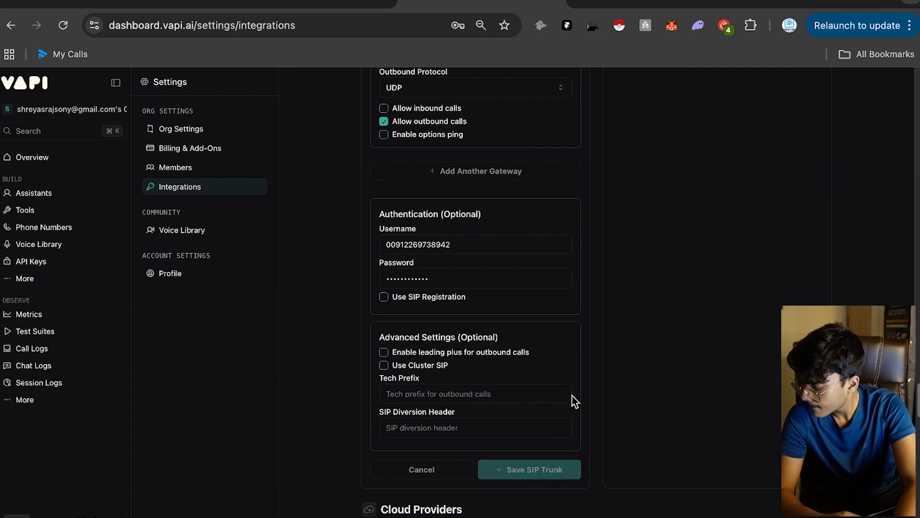
mouse_move(512, 436)
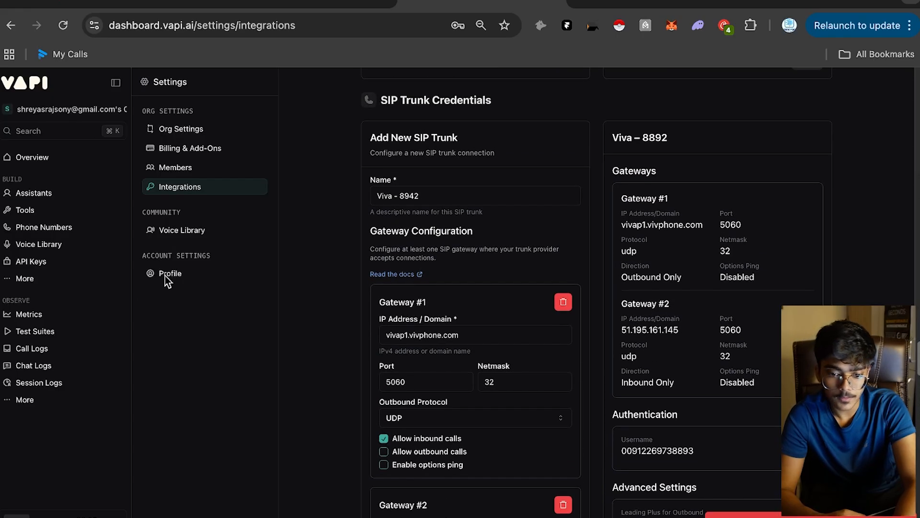
scroll(down, 3)
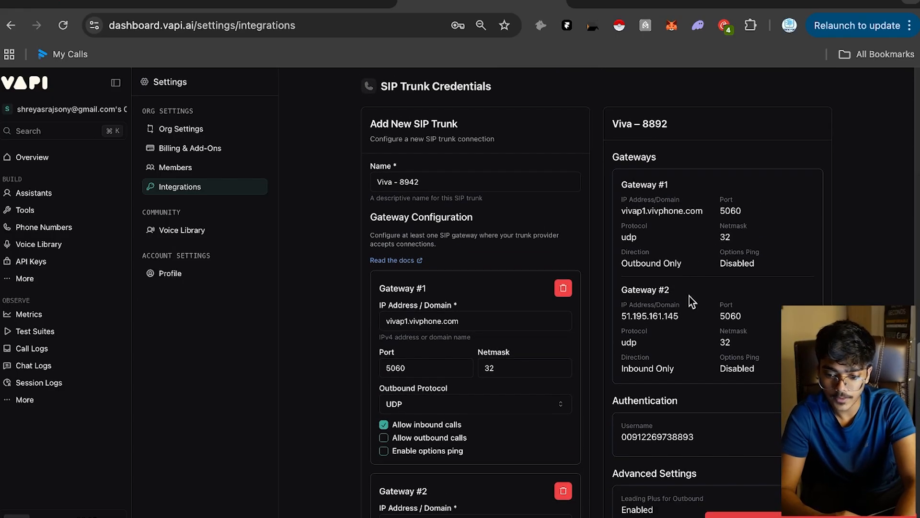
mouse_move(33, 192)
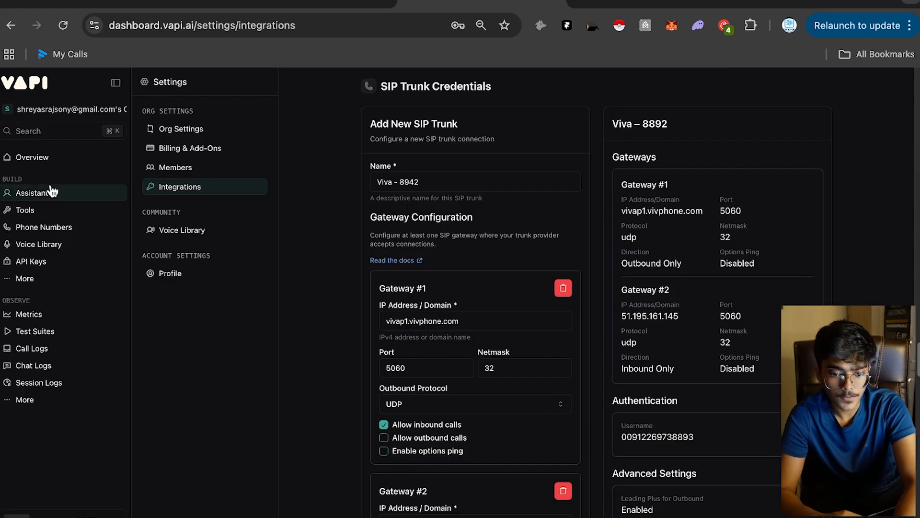
click(45, 228)
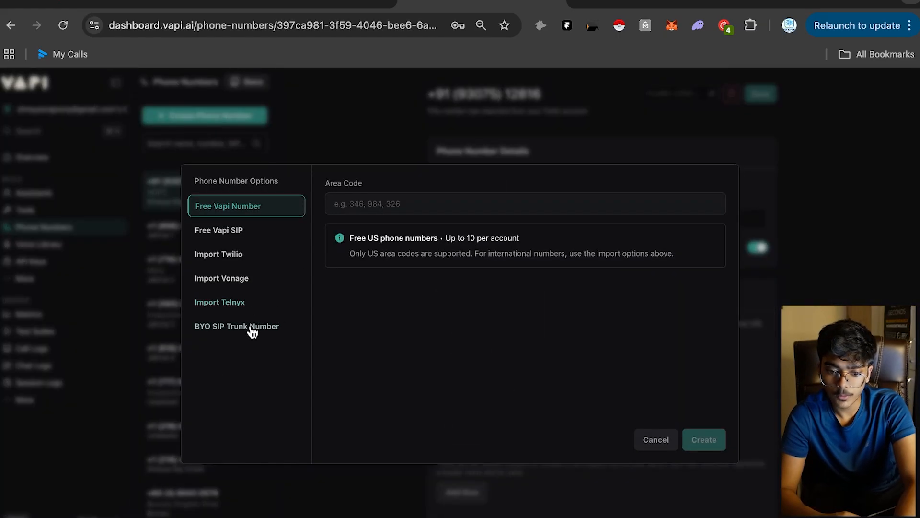
click(237, 326)
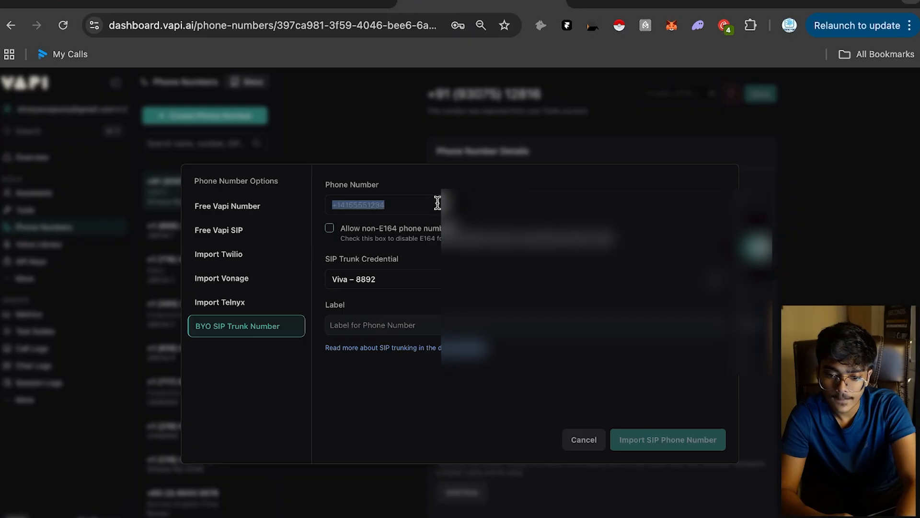
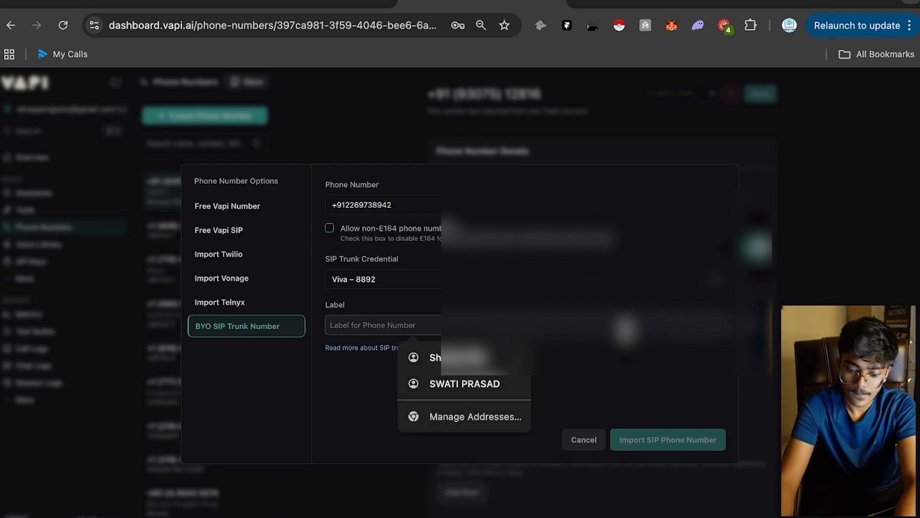
text(Viva2)
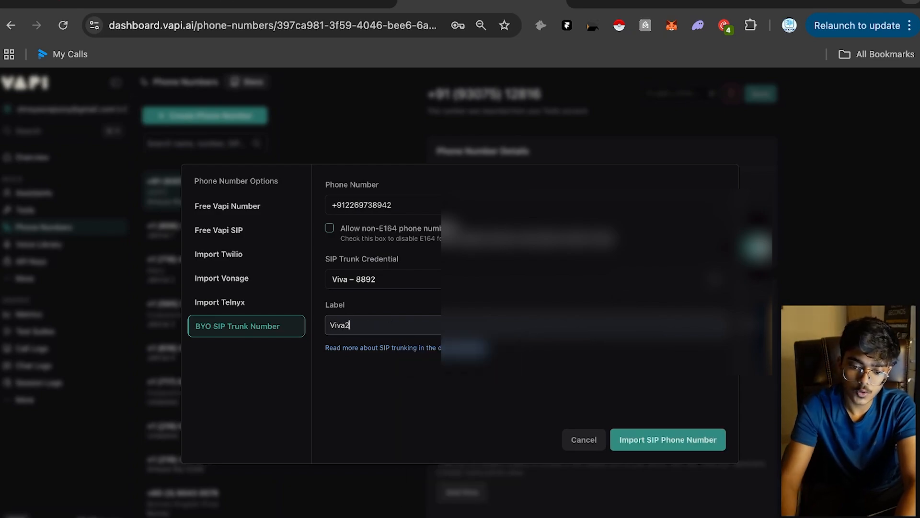
click(667, 439)
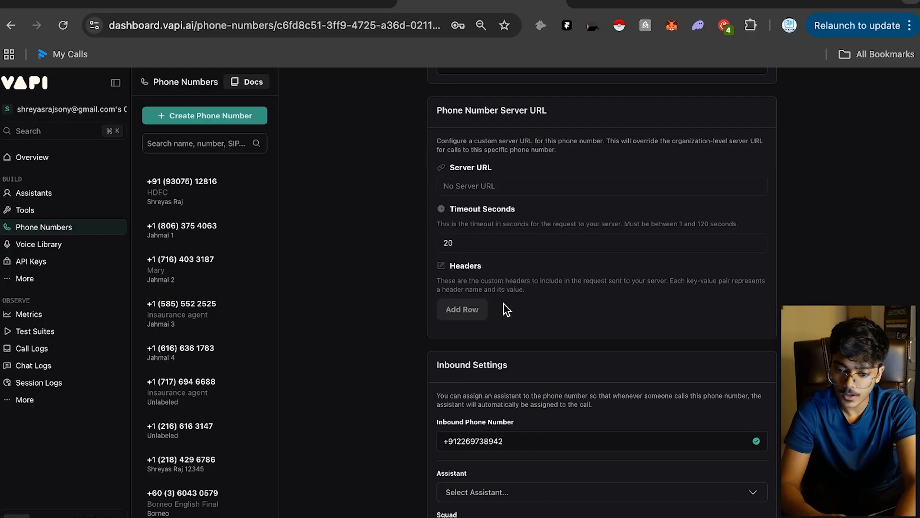
In Inbound Settings, assign a squad to handle incoming calls on the Viva2 number.
scroll(down, 3)
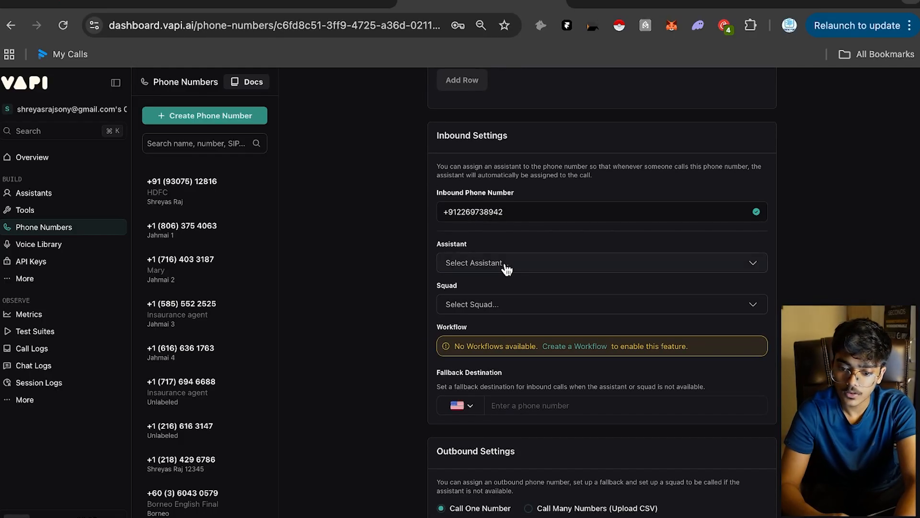
click(601, 263)
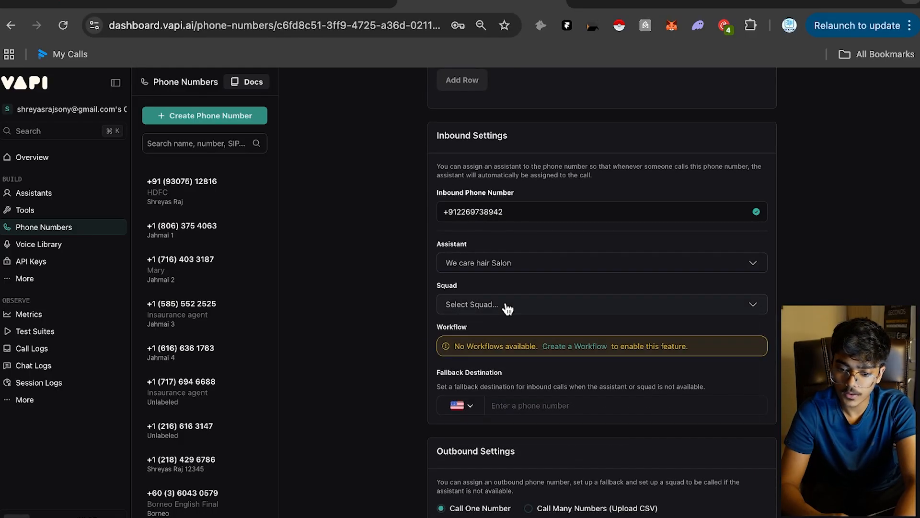
click(600, 304)
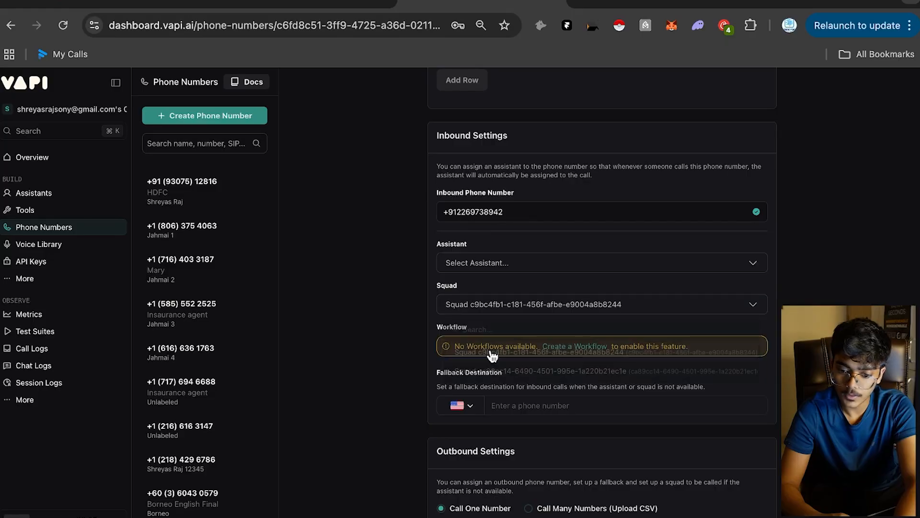
scroll(down, 3)
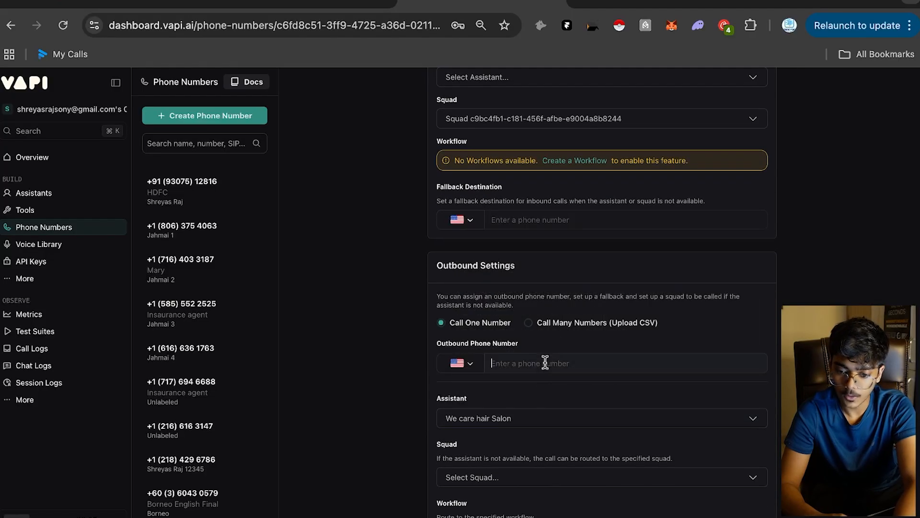
Enter the outbound test phone number starting +91 90 for a call with the We care hair Salon assistant.
text(+91 90)
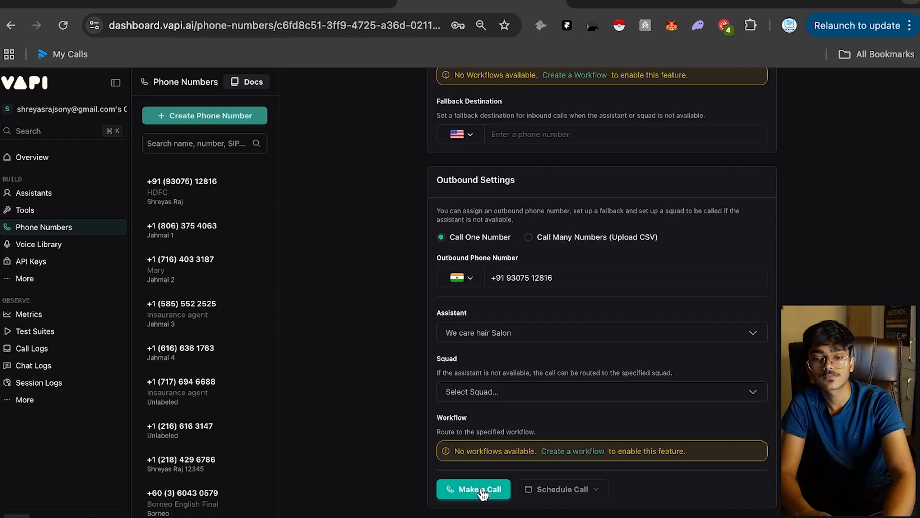
mouse_move(501, 466)
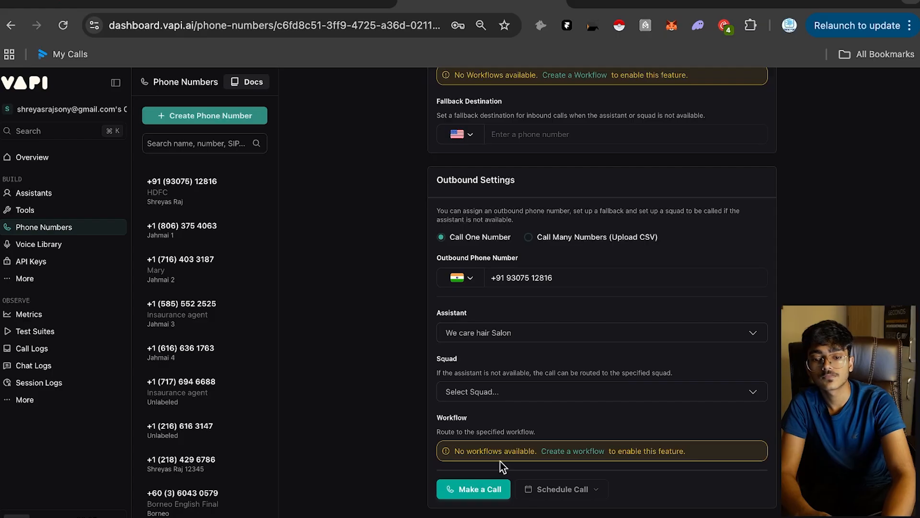